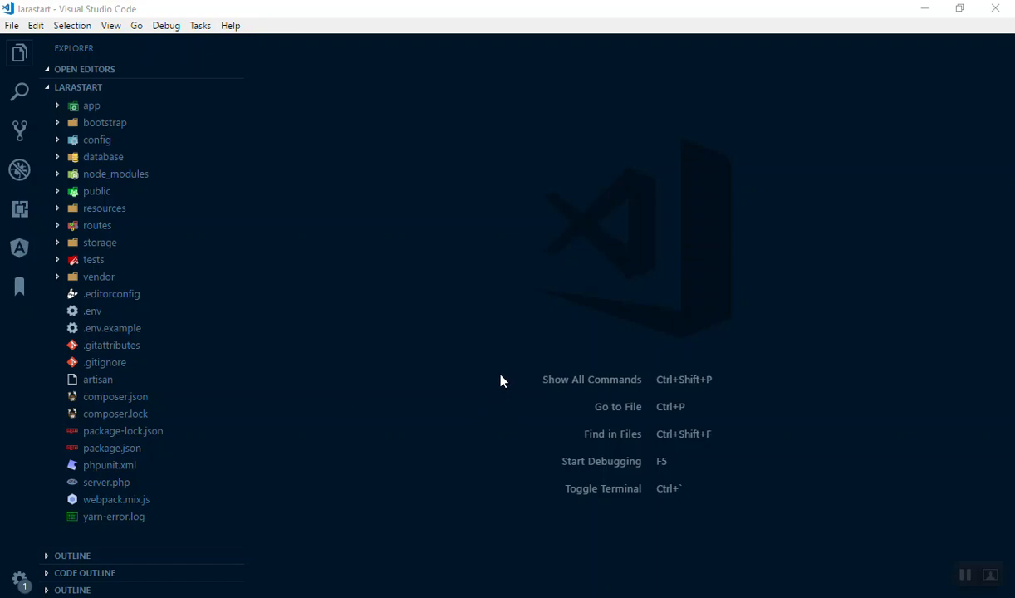
{"action": "mouse_move", "coordinate": [479, 333]}
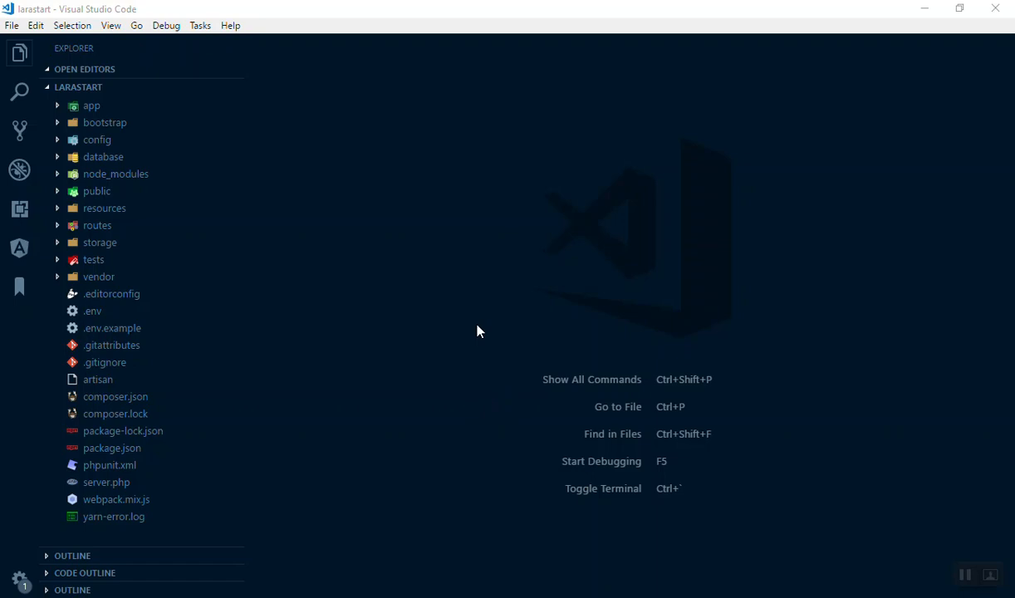
{"action": "mouse_move", "coordinate": [562, 196]}
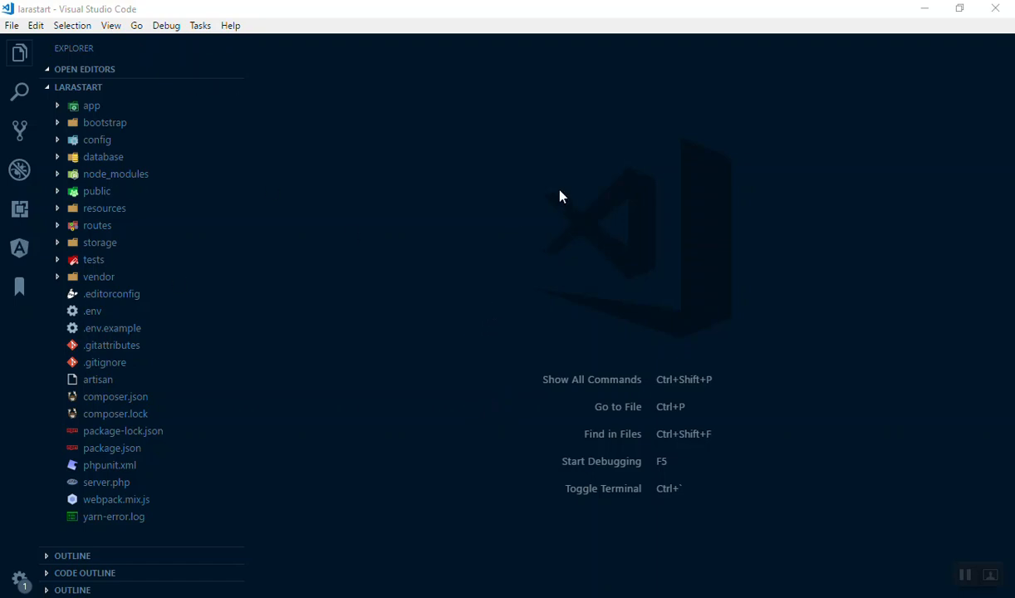
{"action": "mouse_move", "coordinate": [207, 264]}
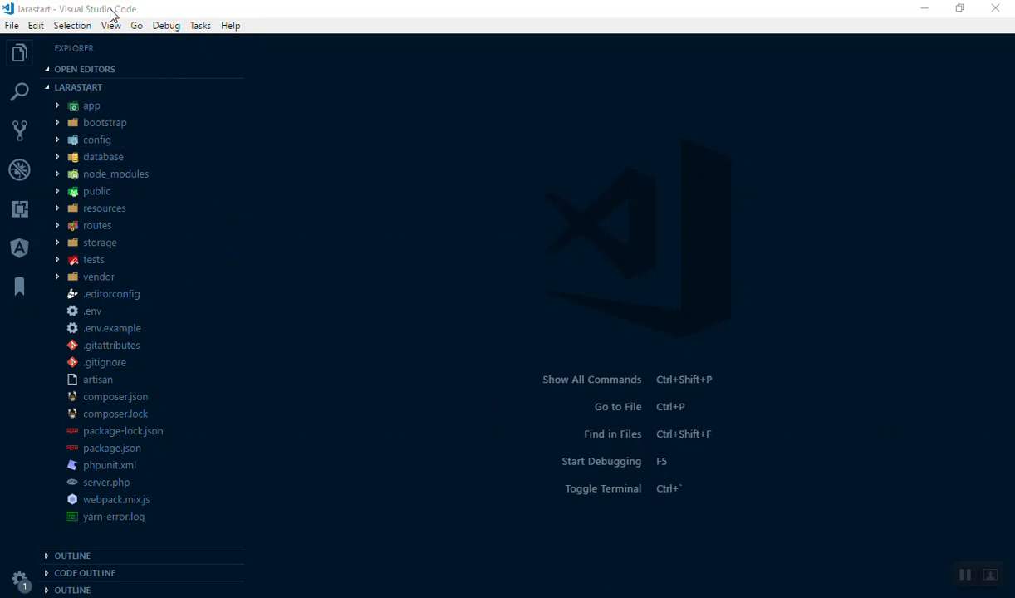
{"action": "mouse_move", "coordinate": [20, 130]}
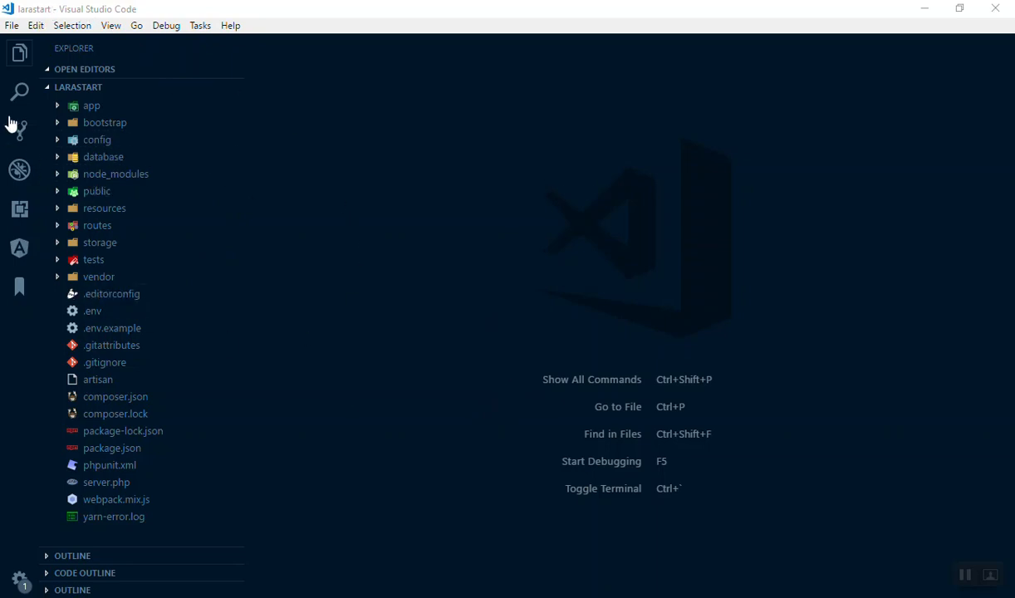
Step: Initialize a Git repository for the larastart folder from the Source Control view
{"action": "left_click", "coordinate": [20, 129]}
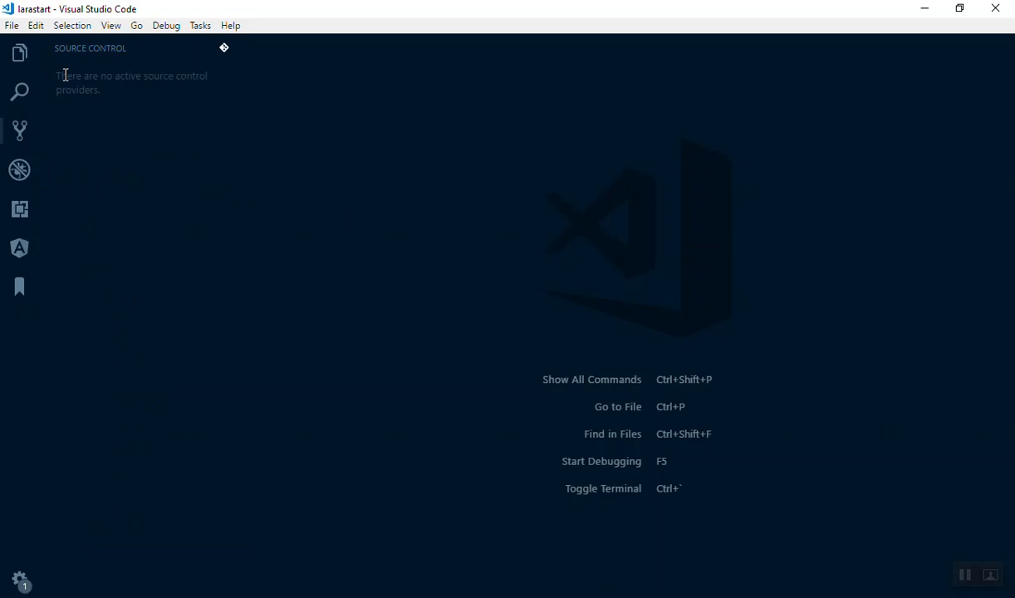
{"action": "mouse_move", "coordinate": [223, 50]}
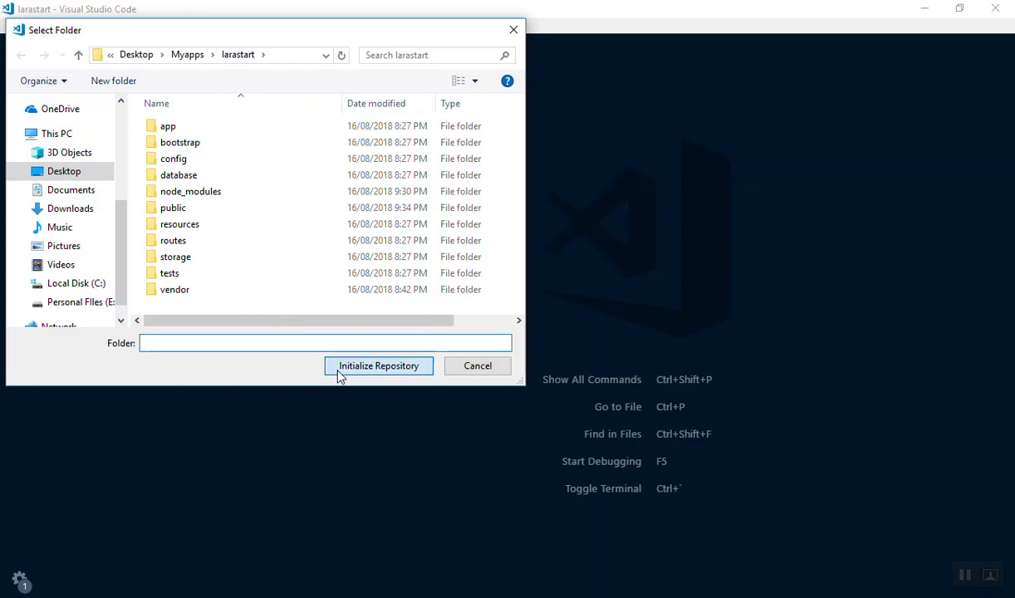
{"action": "left_click", "coordinate": [379, 365]}
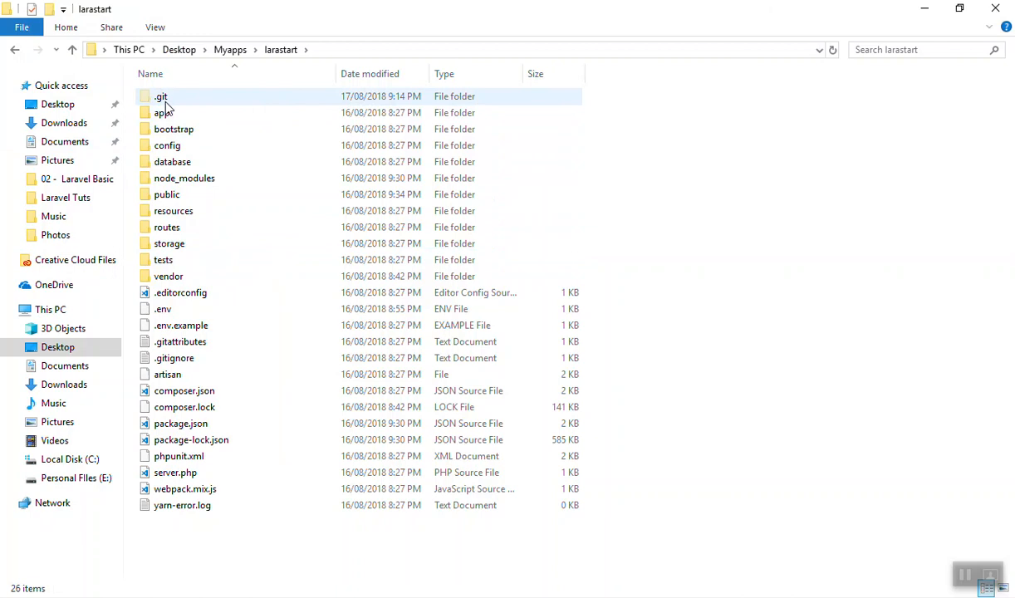
{"action": "mouse_move", "coordinate": [176, 102]}
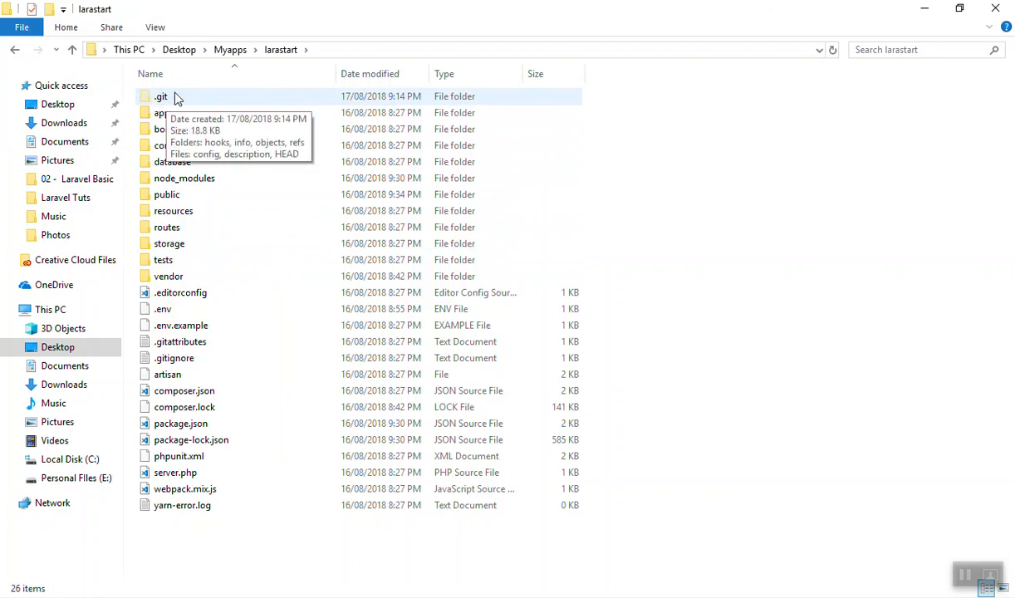
{"action": "mouse_move", "coordinate": [279, 361]}
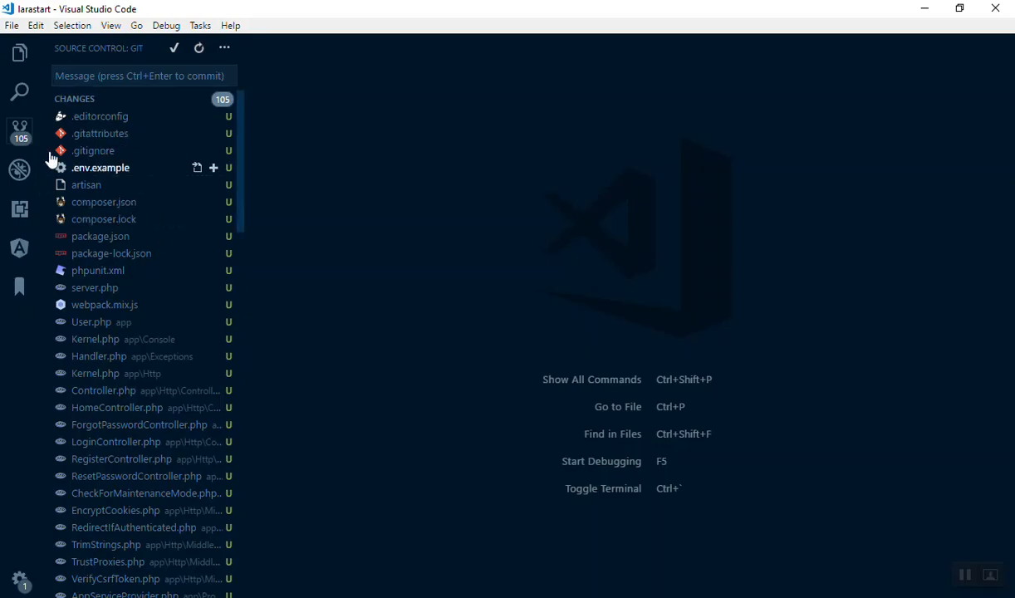
{"action": "mouse_move", "coordinate": [20, 130]}
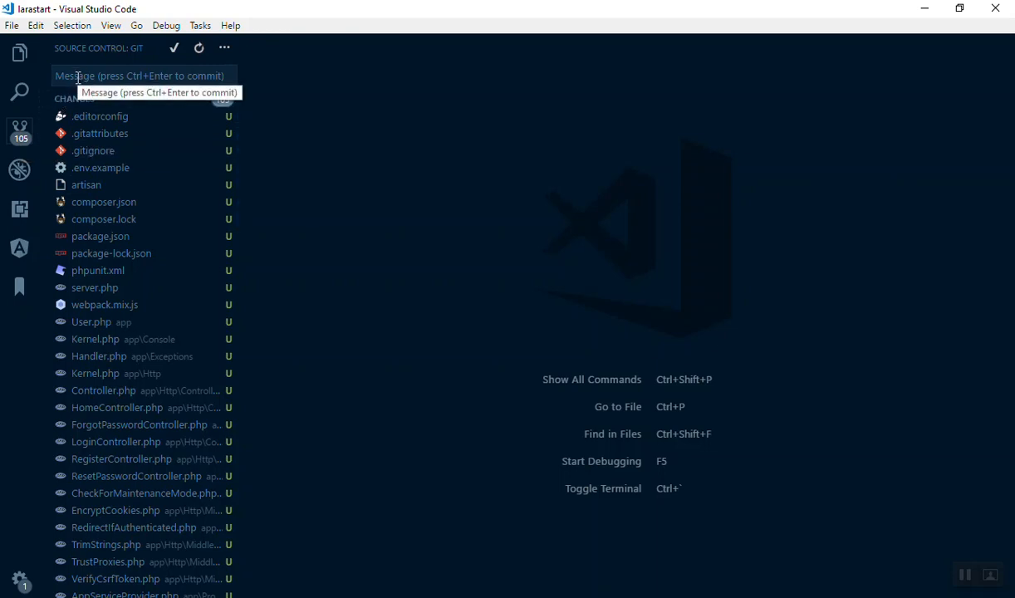
{"action": "mouse_move", "coordinate": [99, 75]}
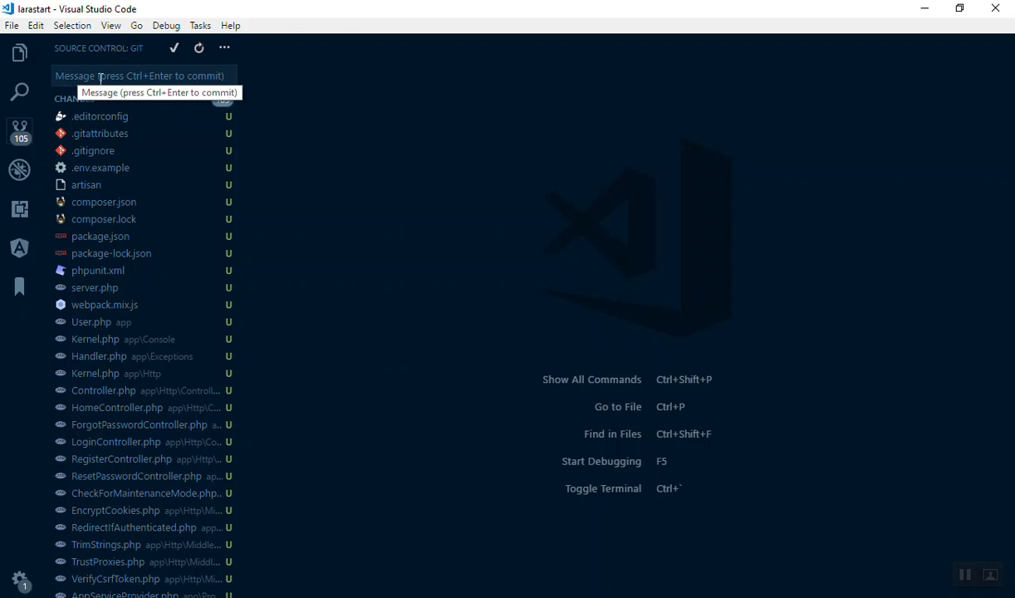
Step: Commit all 105 changed files with the message 'initial commit'
{"action": "type", "text": "intitial co"}
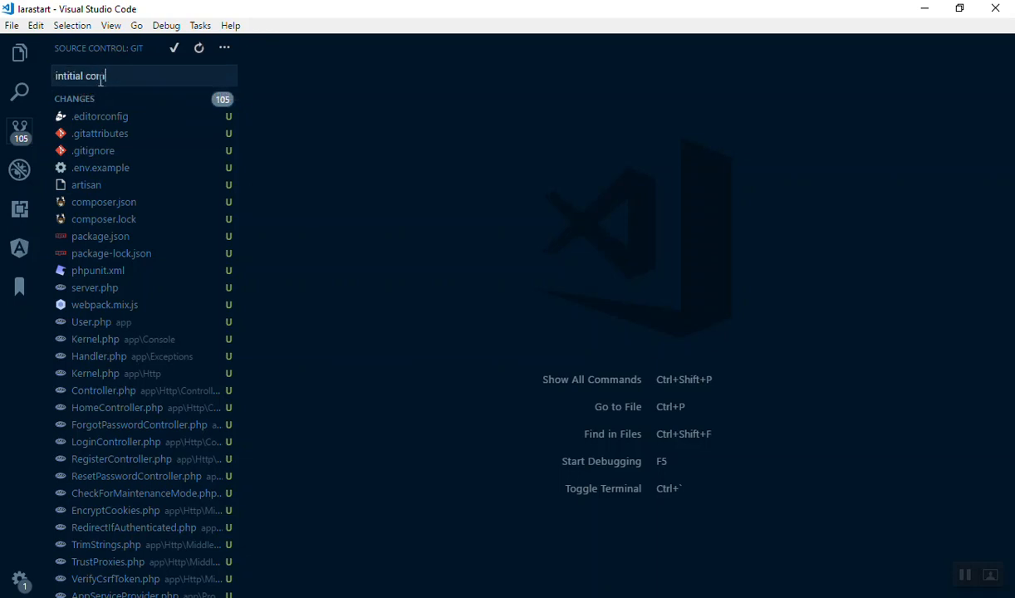
{"action": "type", "text": "mit"}
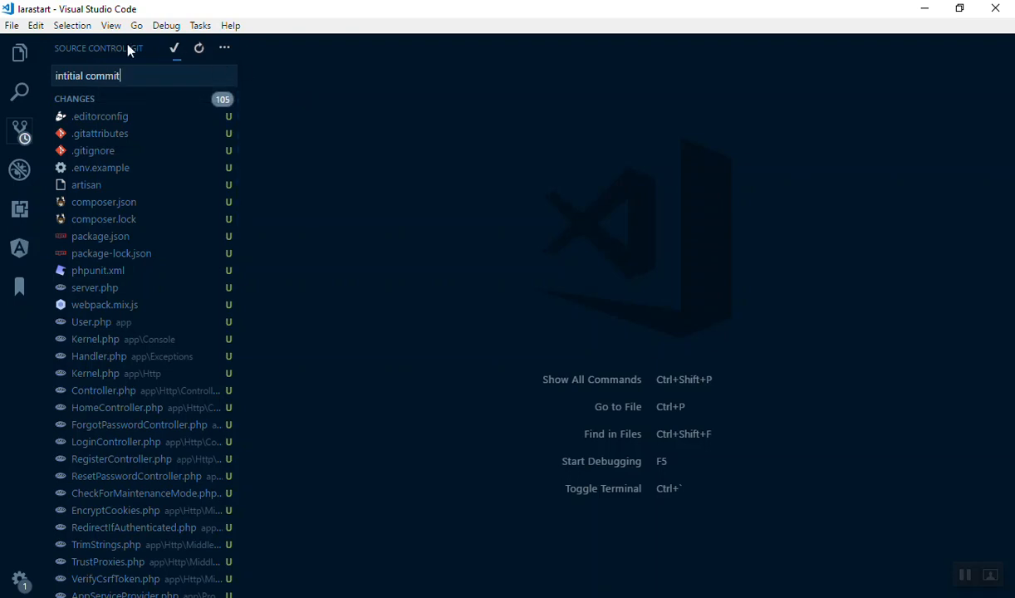
{"action": "left_click", "coordinate": [175, 47]}
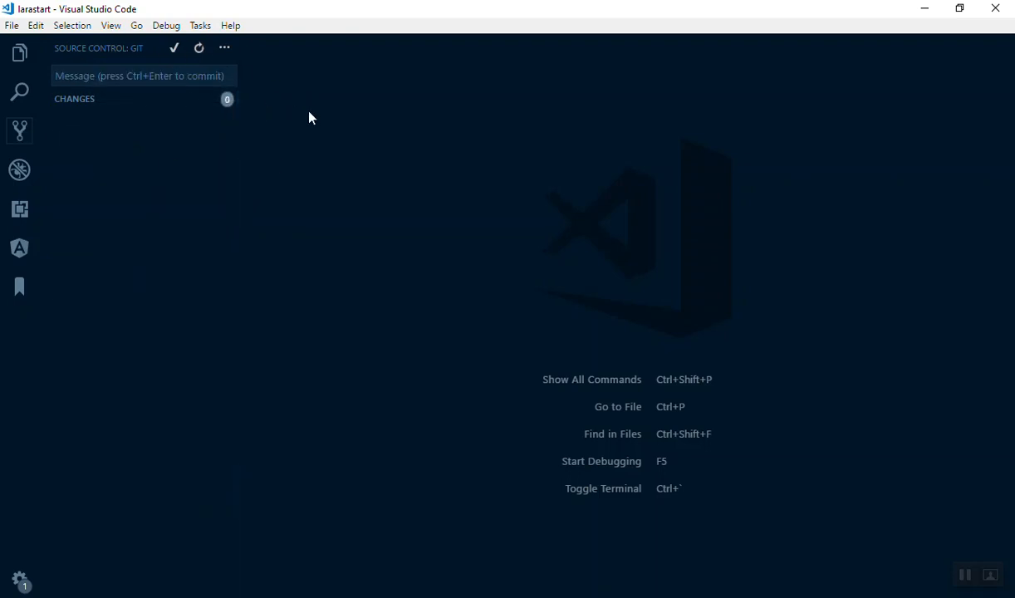
{"action": "mouse_move", "coordinate": [317, 103]}
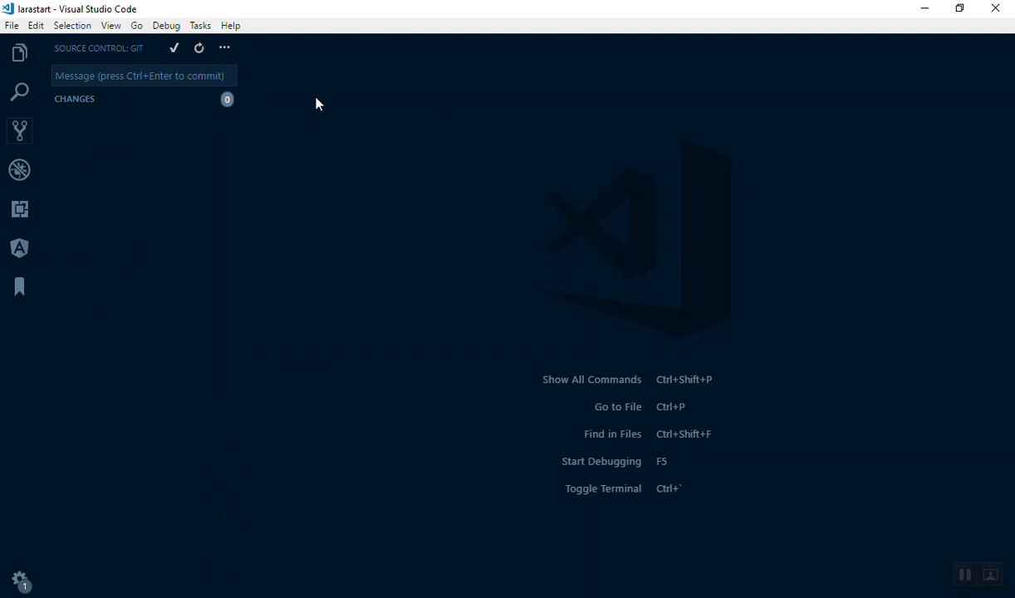
{"action": "mouse_move", "coordinate": [269, 120]}
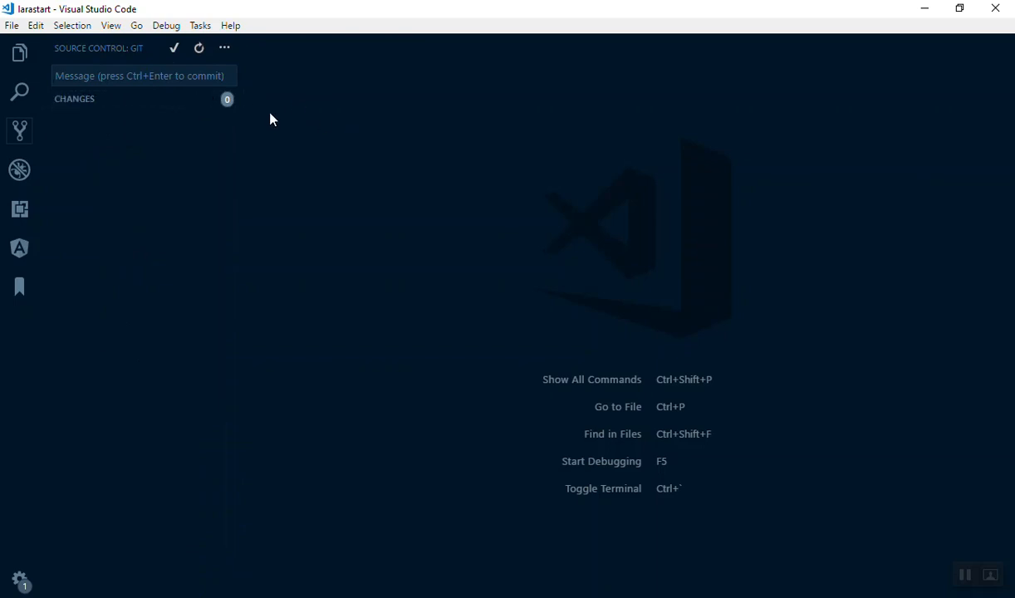
{"action": "mouse_move", "coordinate": [344, 147]}
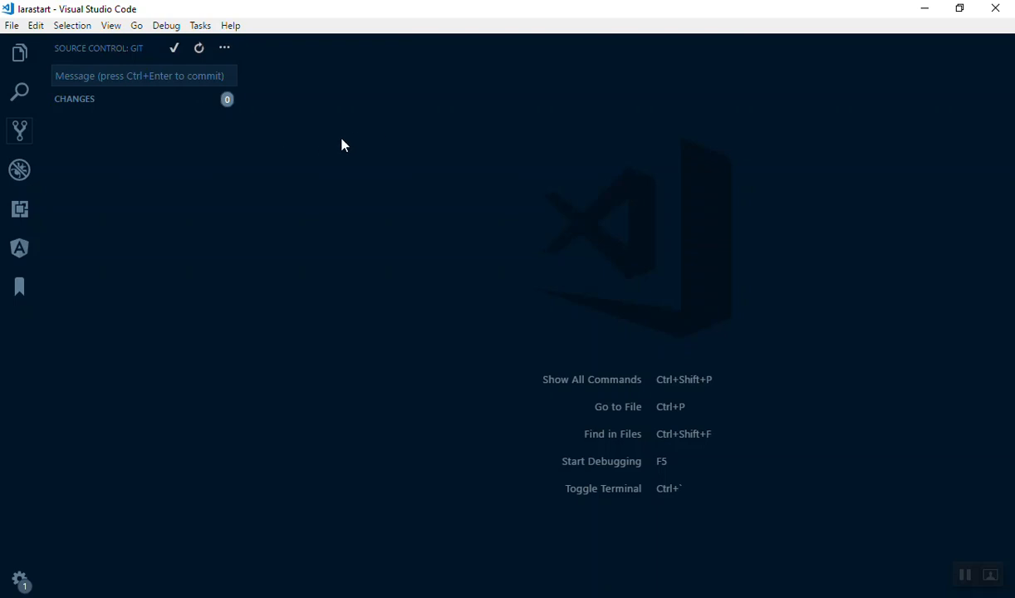
Step: Attempt a Push from Source Control's More Actions menu with no remote set yet
{"action": "left_click", "coordinate": [229, 47]}
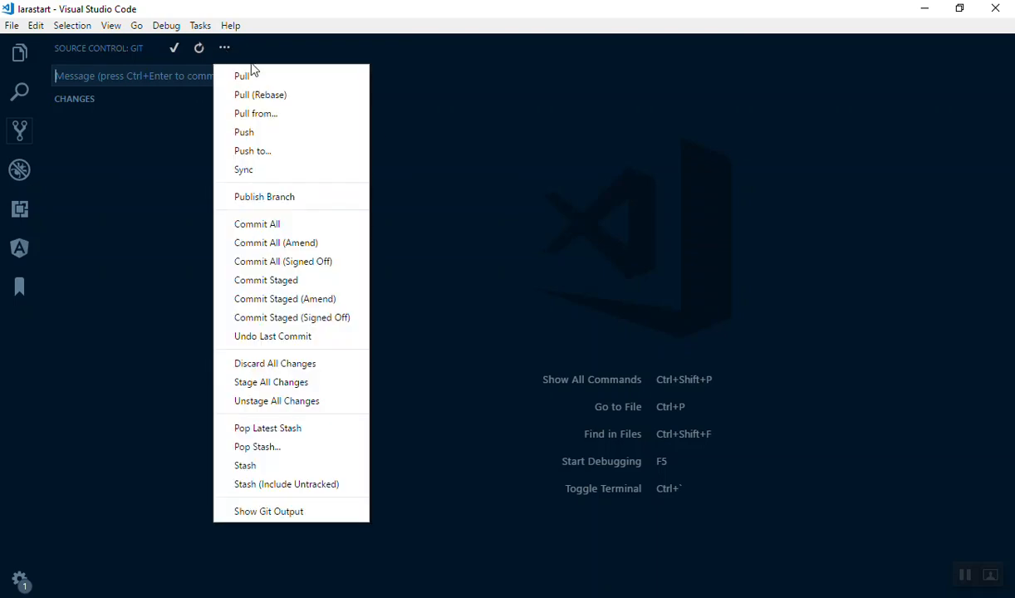
{"action": "mouse_move", "coordinate": [273, 77]}
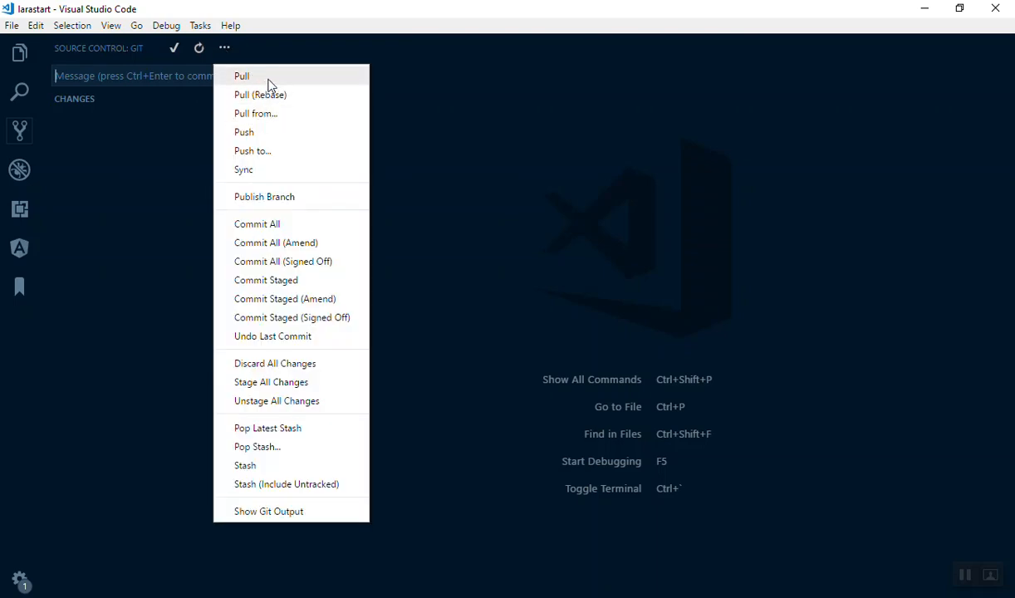
{"action": "mouse_move", "coordinate": [252, 78]}
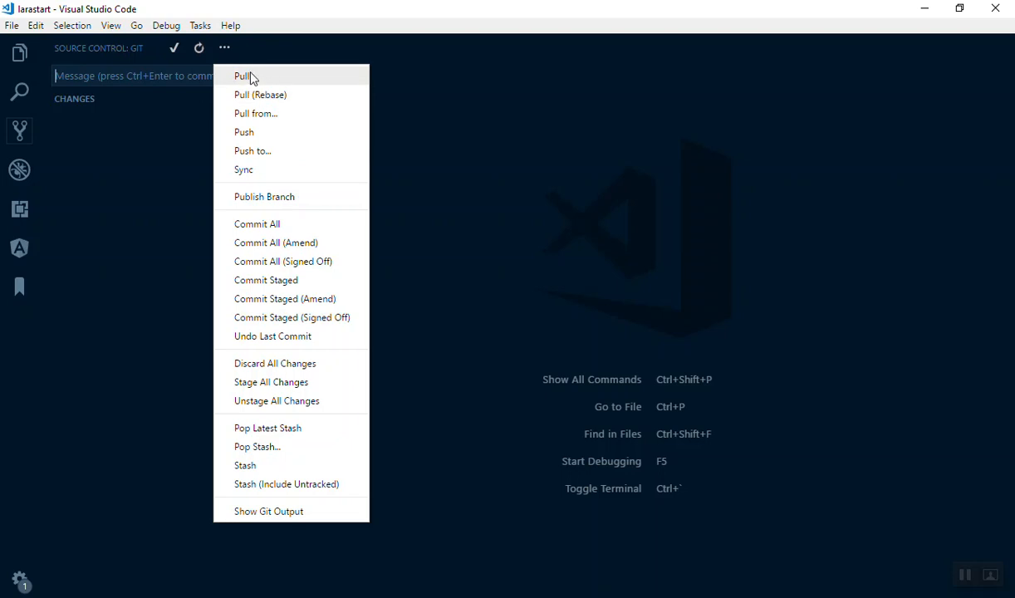
{"action": "mouse_move", "coordinate": [260, 93]}
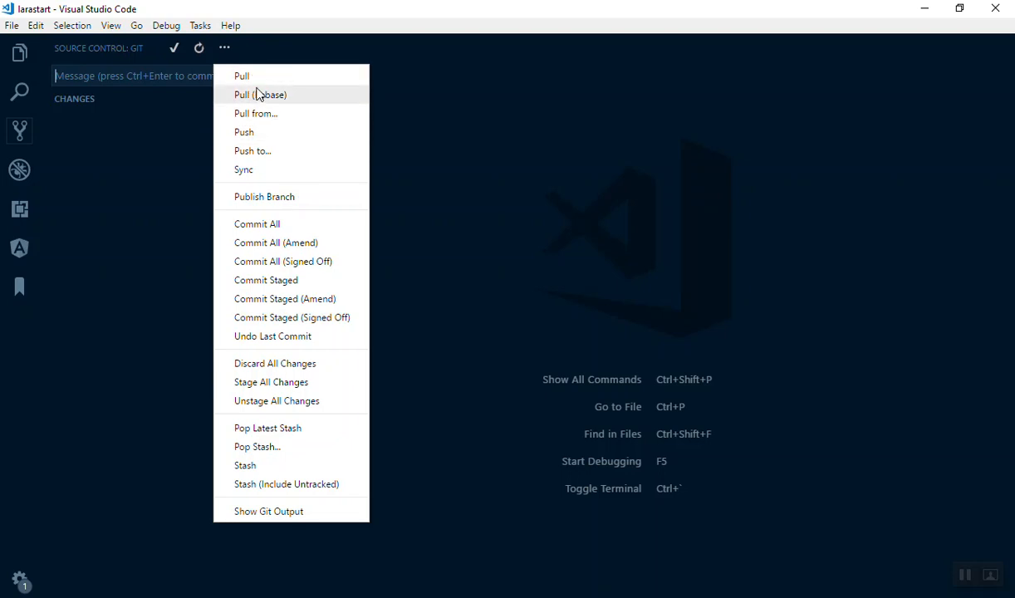
{"action": "mouse_move", "coordinate": [262, 76]}
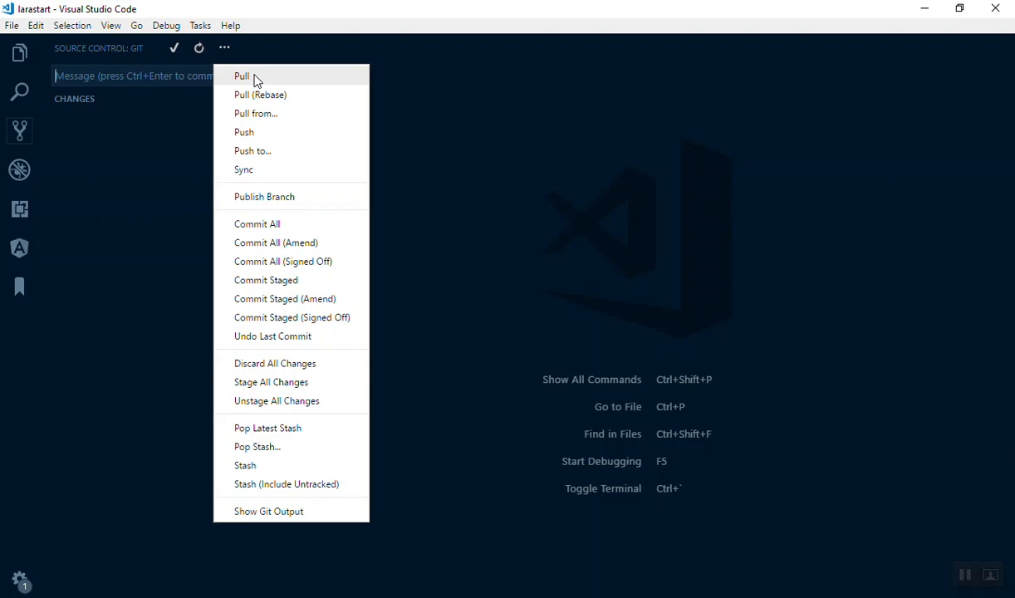
{"action": "mouse_move", "coordinate": [244, 133]}
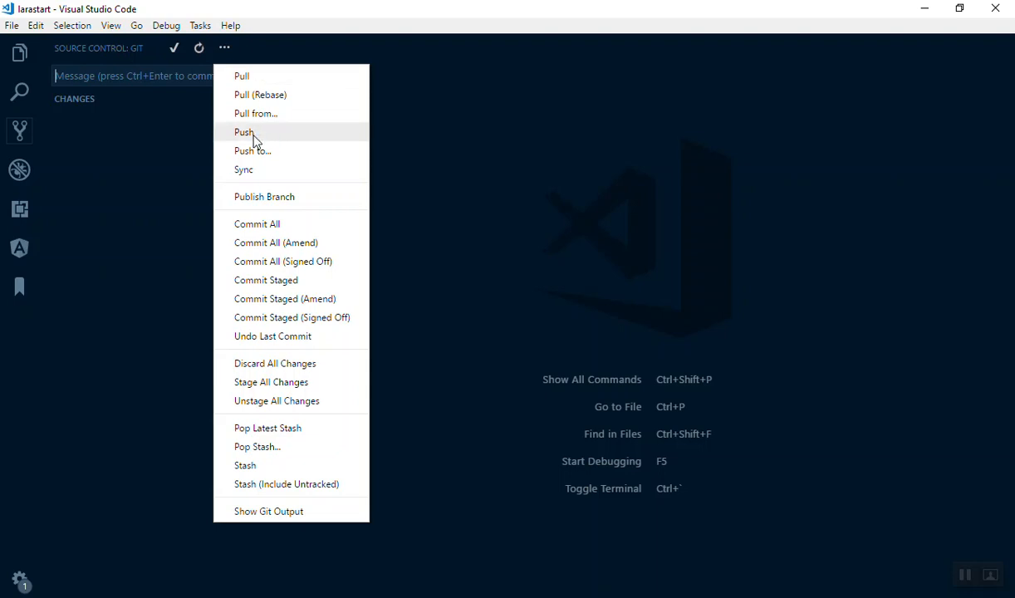
{"action": "left_click", "coordinate": [244, 131]}
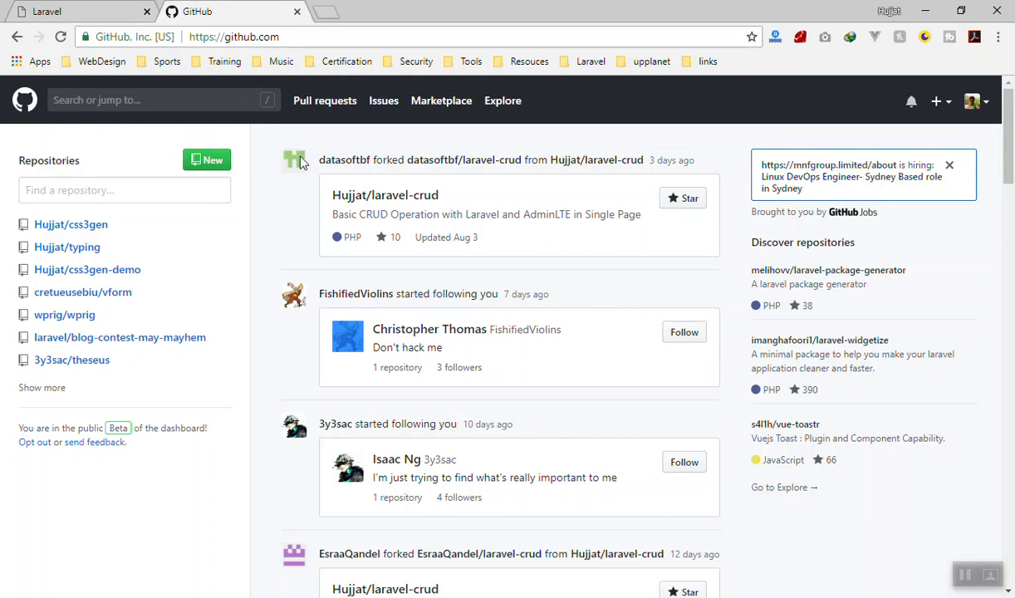
Step: Start a new public repository named laravStart described 'Starter Admin For Laravel'
{"action": "left_click", "coordinate": [938, 103]}
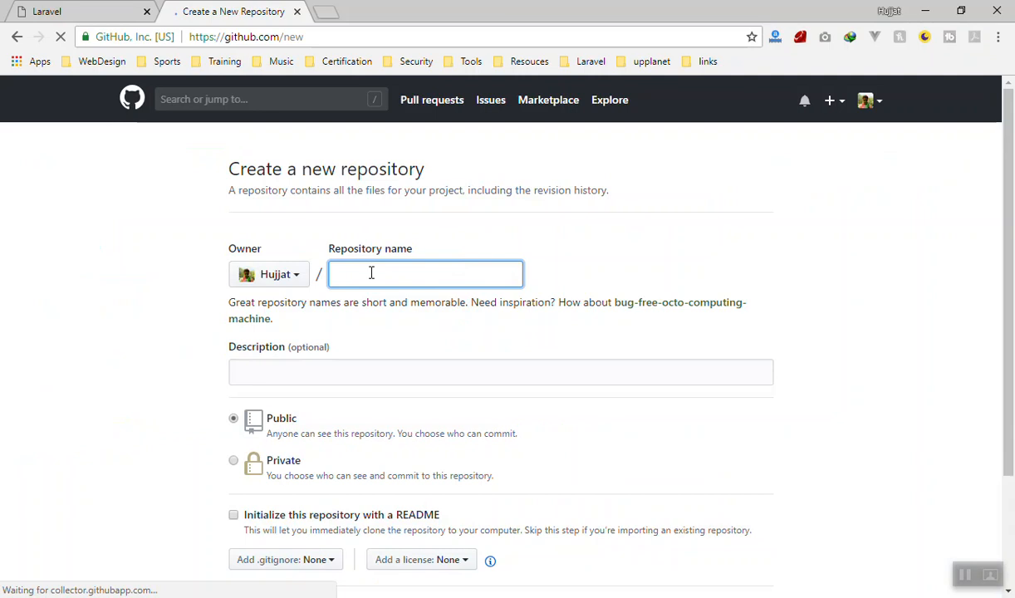
{"action": "type", "text": "laravel"}
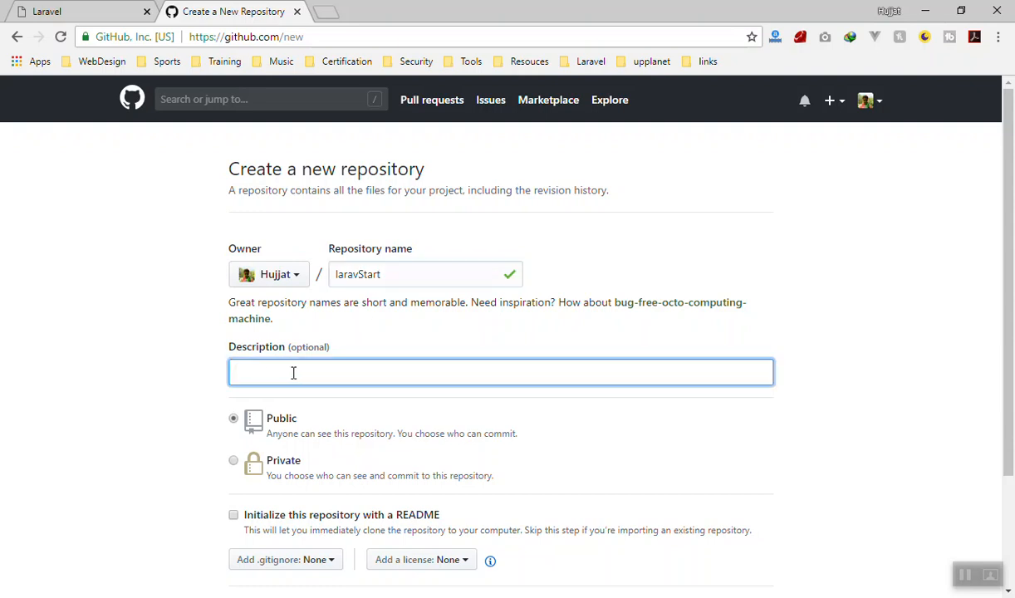
{"action": "type", "text": "Starter Admin"}
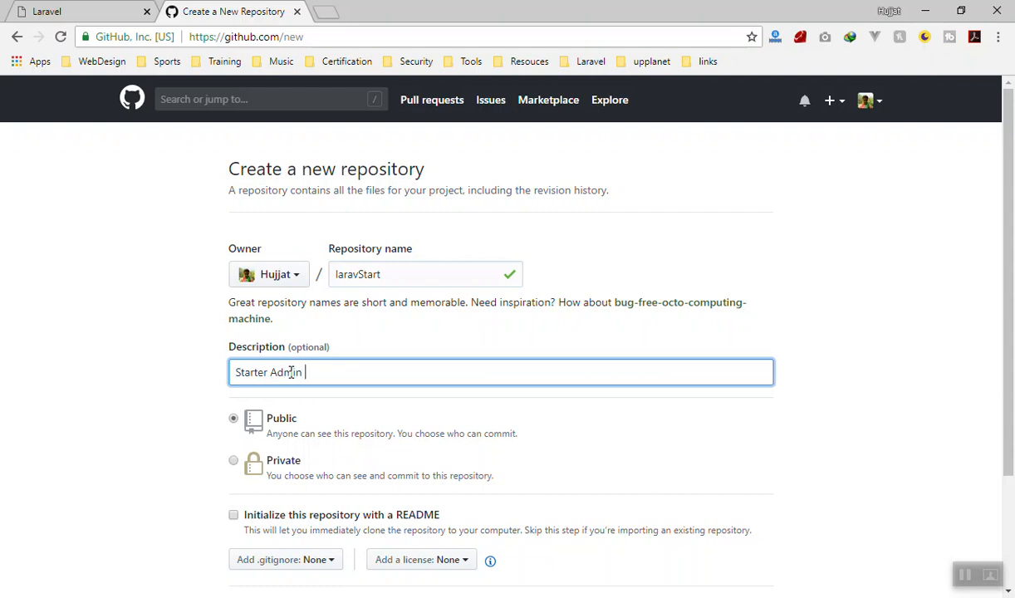
{"action": "type", "text": "FOr"}
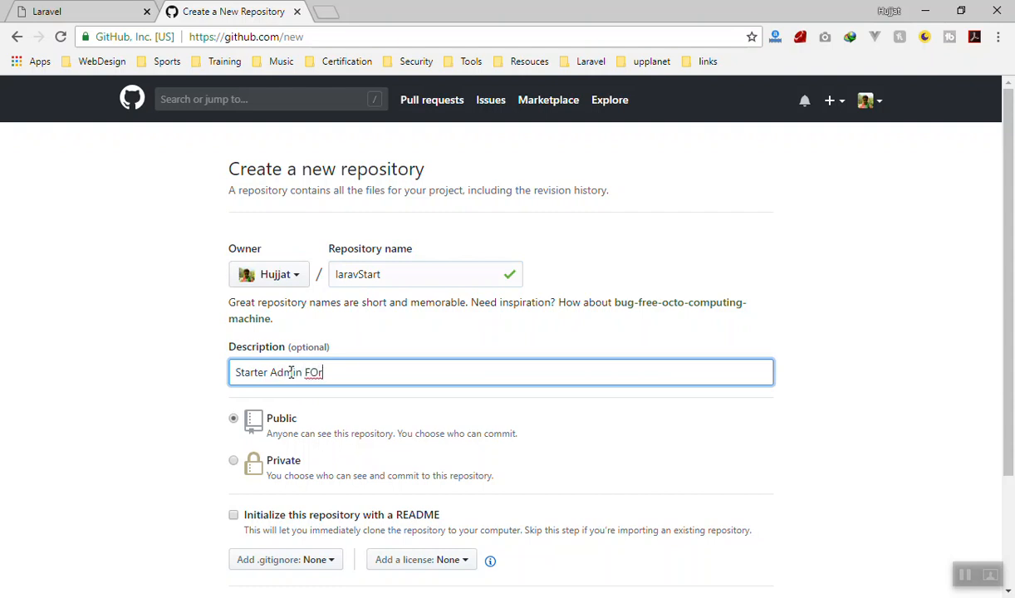
{"action": "type", "text": "For Laravel"}
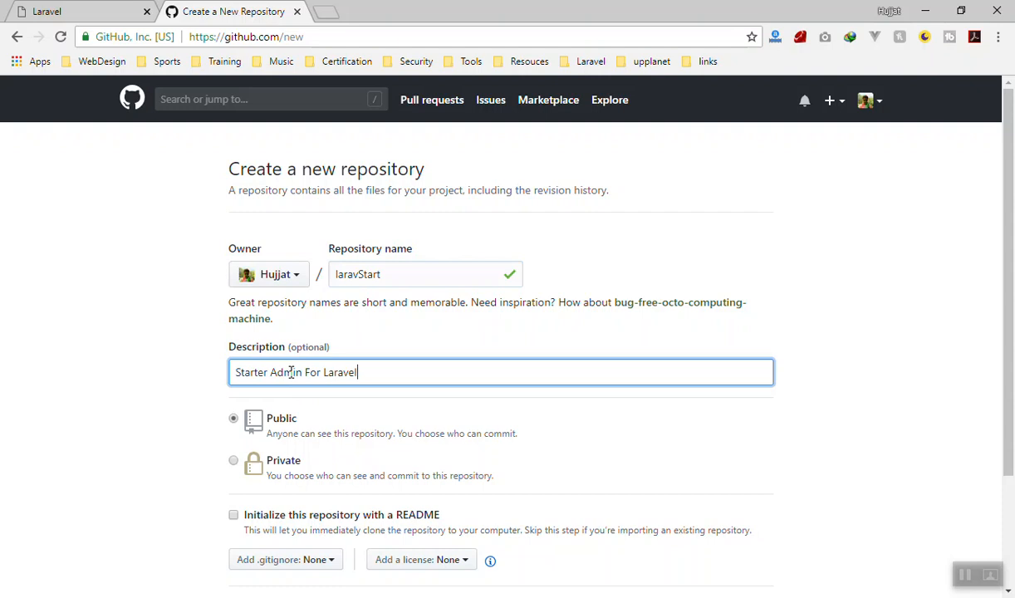
{"action": "key", "text": "ctrl+a"}
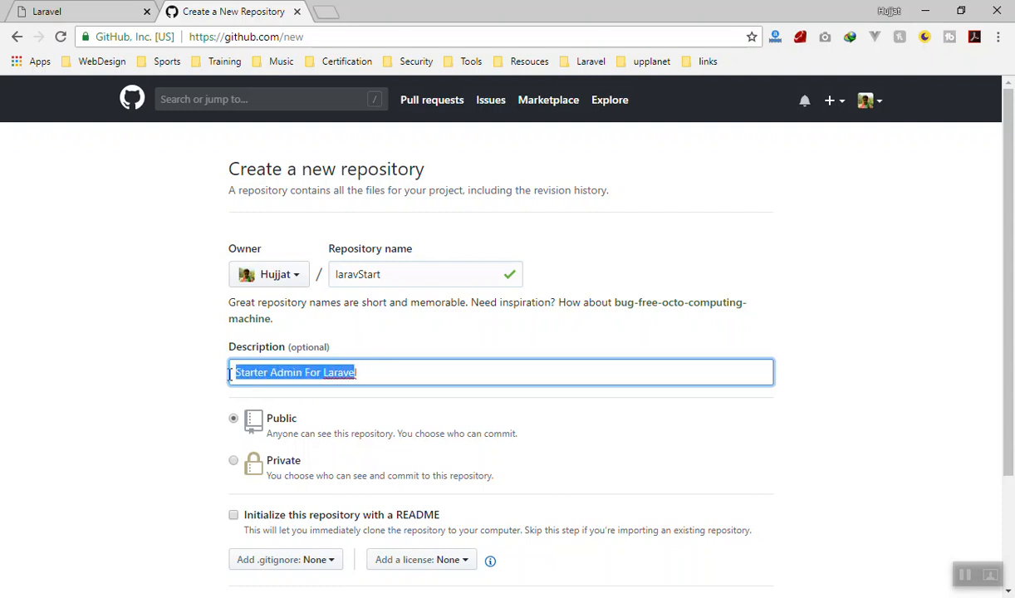
{"action": "scroll", "scroll_direction": "down", "scroll_amount": 3}
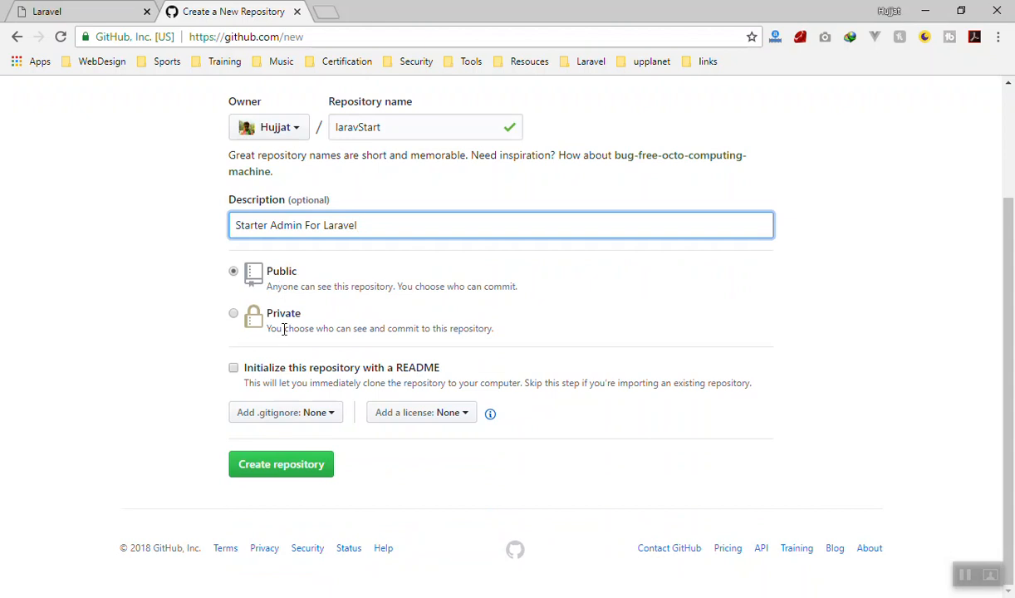
{"action": "left_click", "coordinate": [232, 312]}
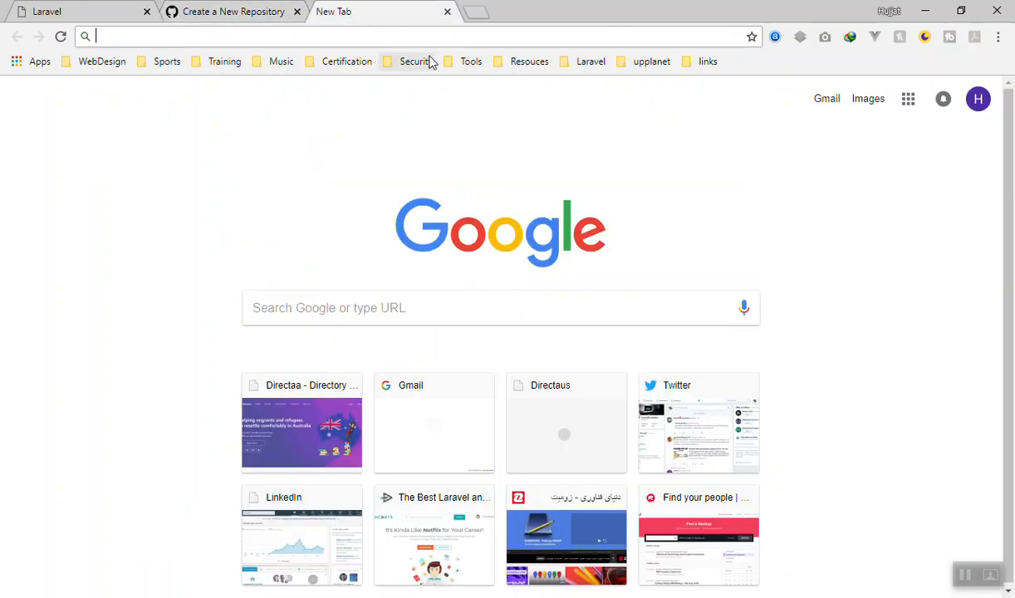
{"action": "left_click", "coordinate": [233, 11]}
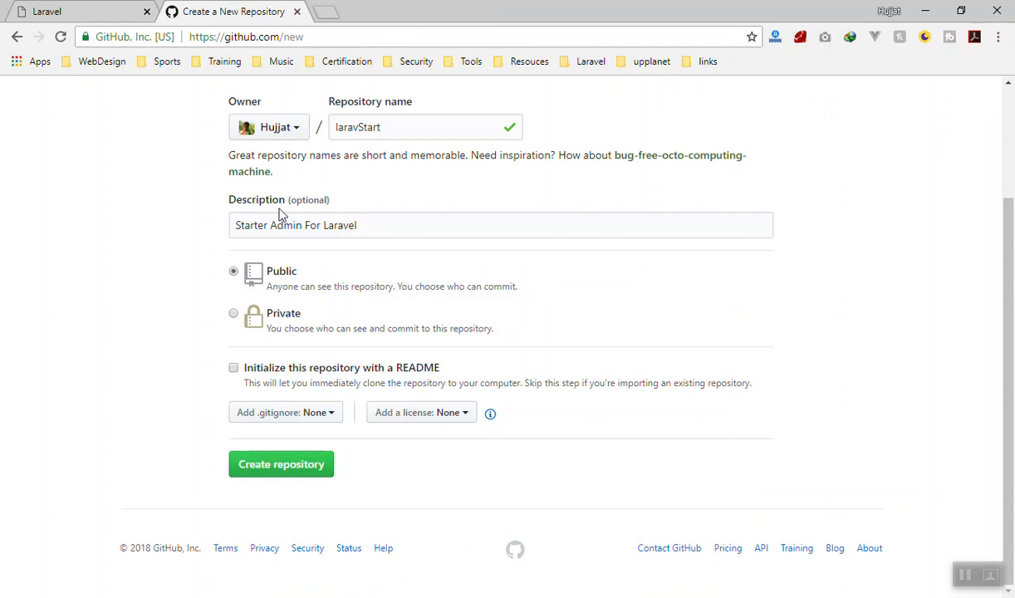
Step: Create the laravStart repository without a README, reaching its quick setup page
{"action": "triple_click", "coordinate": [296, 226]}
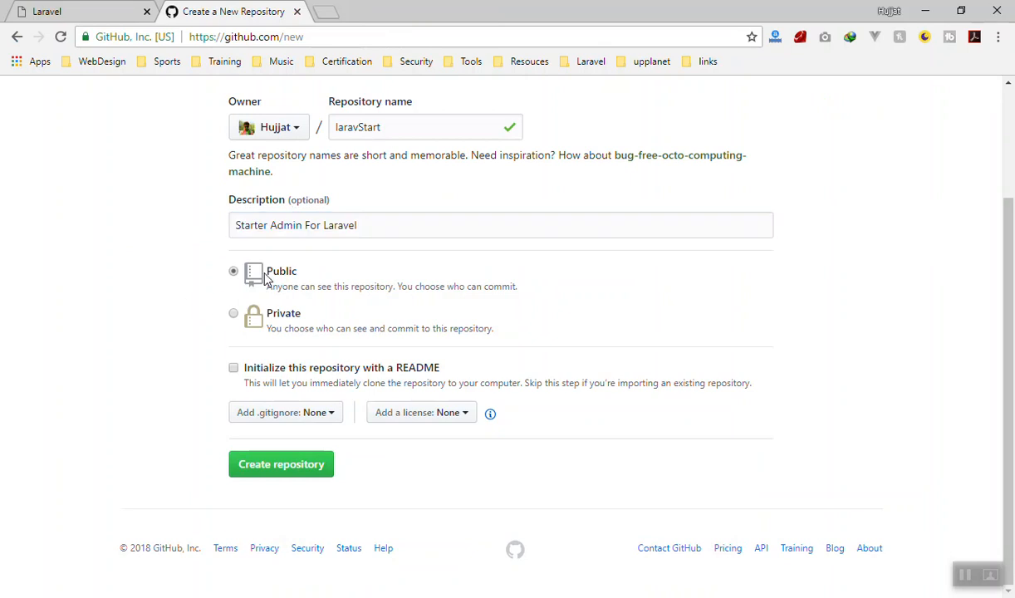
{"action": "mouse_move", "coordinate": [140, 317]}
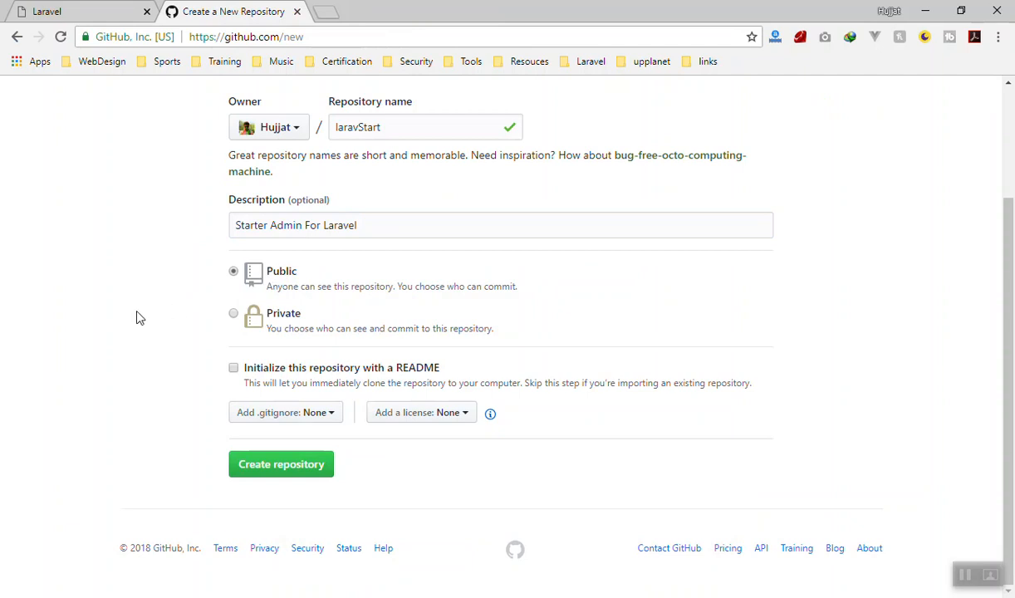
{"action": "mouse_move", "coordinate": [249, 463]}
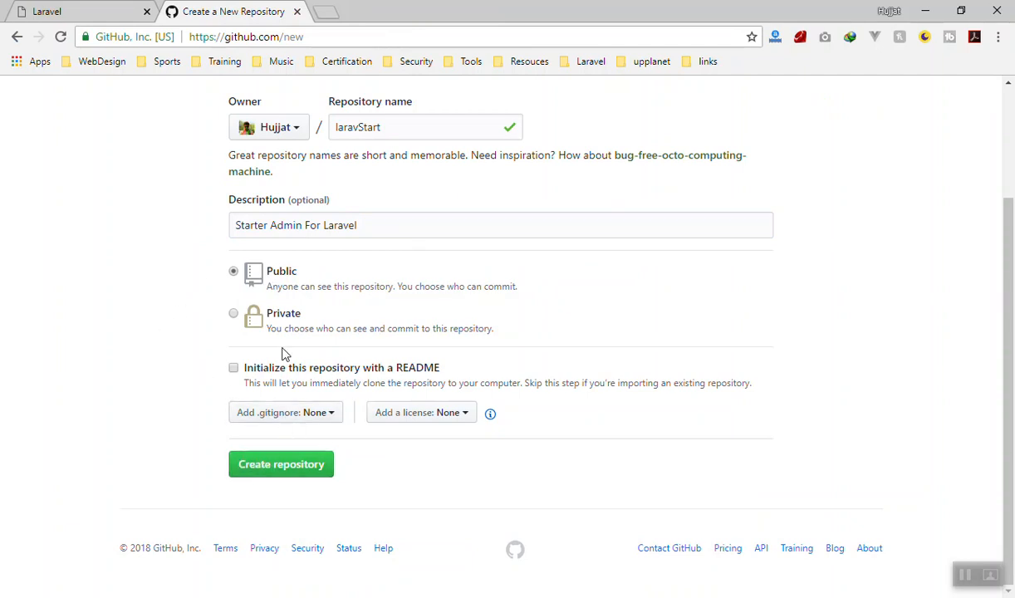
{"action": "left_click", "coordinate": [281, 464]}
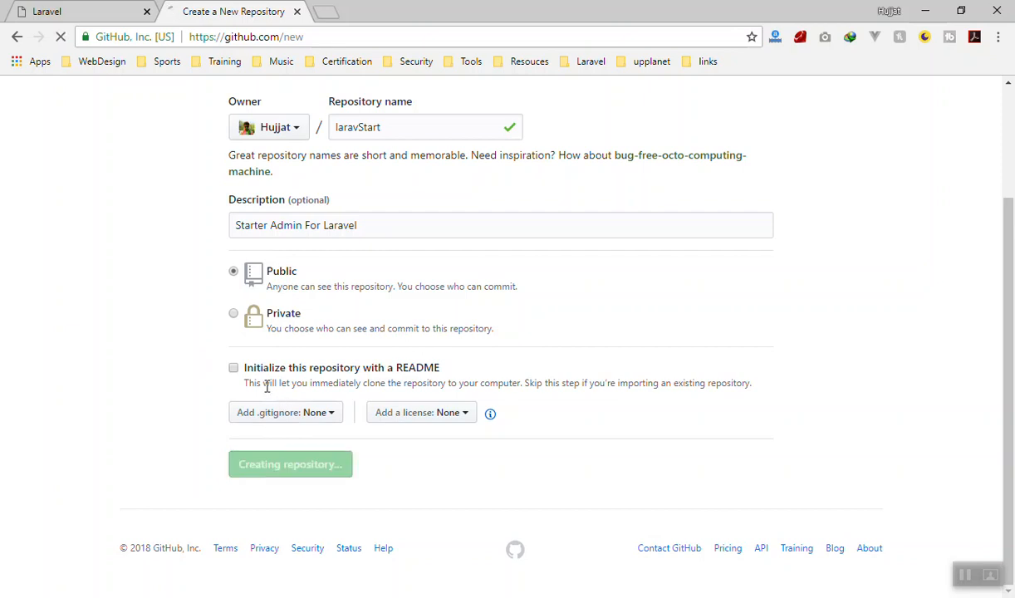
{"action": "left_click", "coordinate": [289, 463]}
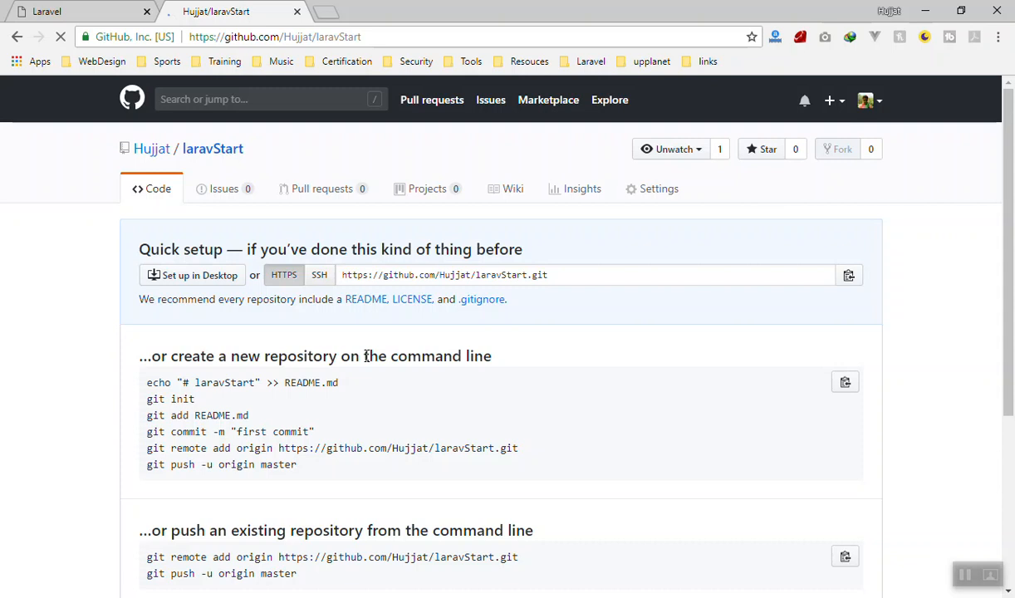
Step: Review the 'push an existing repository' commands, highlighting README.md in the git add line
{"action": "scroll", "scroll_direction": "down", "scroll_amount": 3}
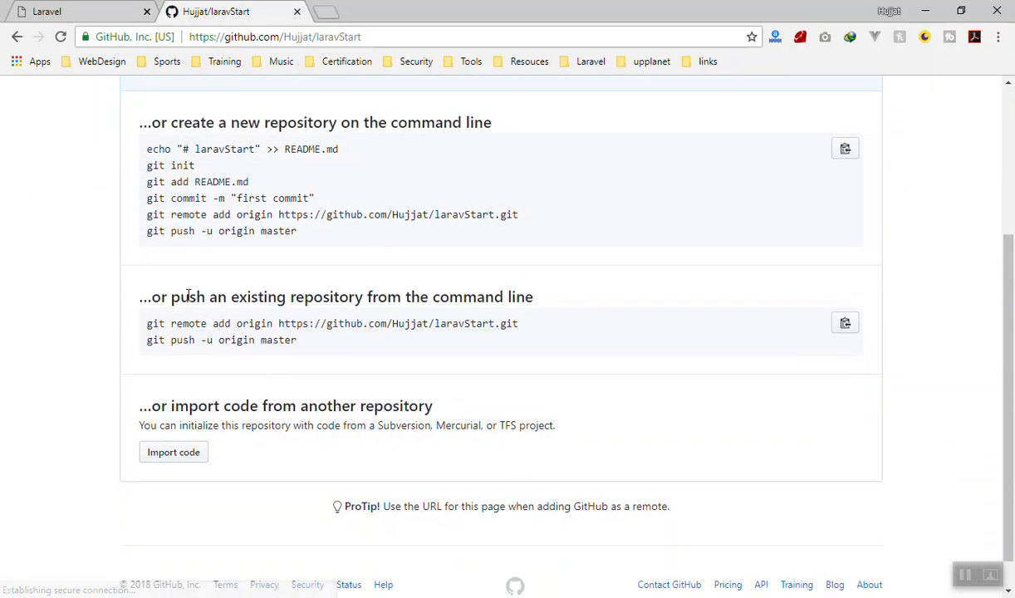
{"action": "scroll", "scroll_direction": "up", "scroll_amount": 3}
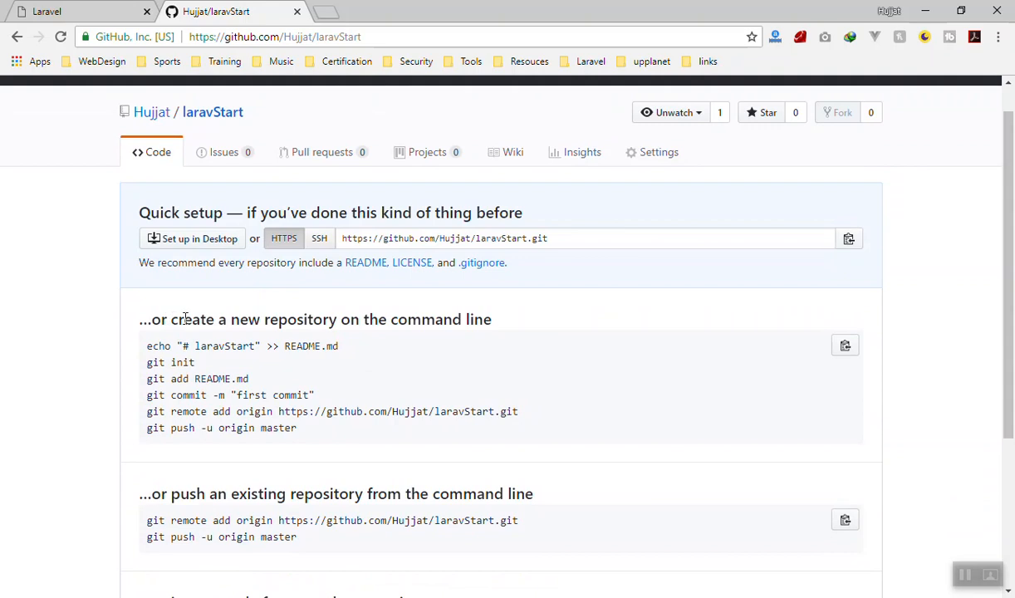
{"action": "left_click_drag", "start_coordinate": [173, 319], "coordinate": [492, 319]}
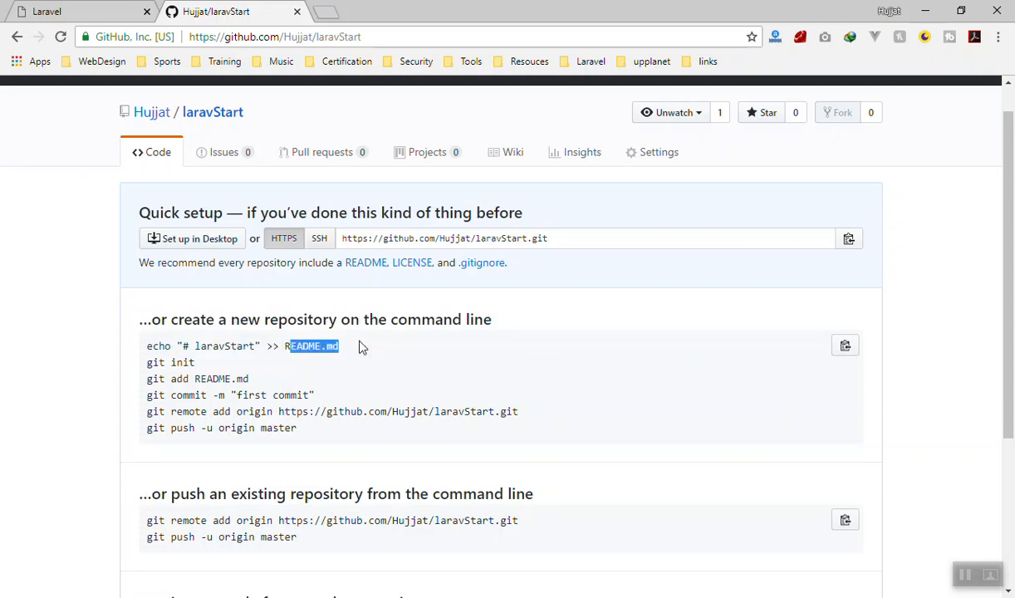
{"action": "mouse_move", "coordinate": [316, 396]}
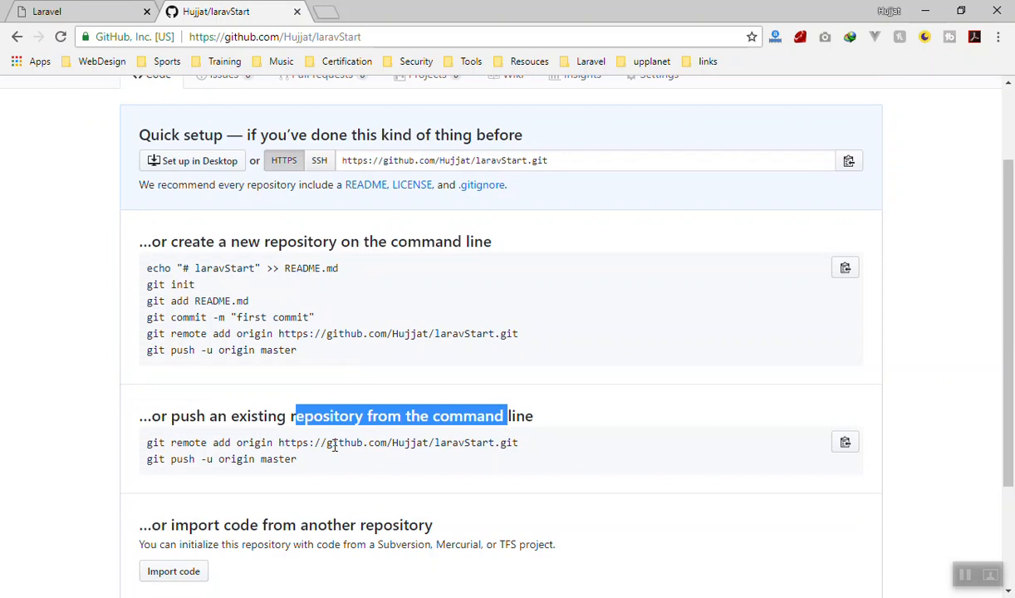
{"action": "left_click", "coordinate": [316, 359]}
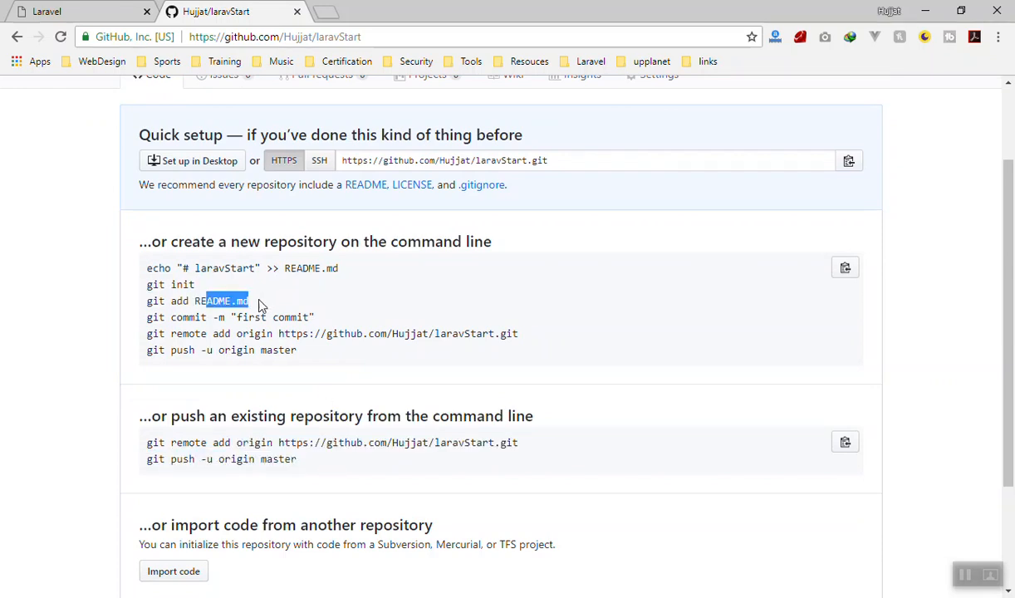
{"action": "left_click_drag", "start_coordinate": [199, 317], "coordinate": [336, 317]}
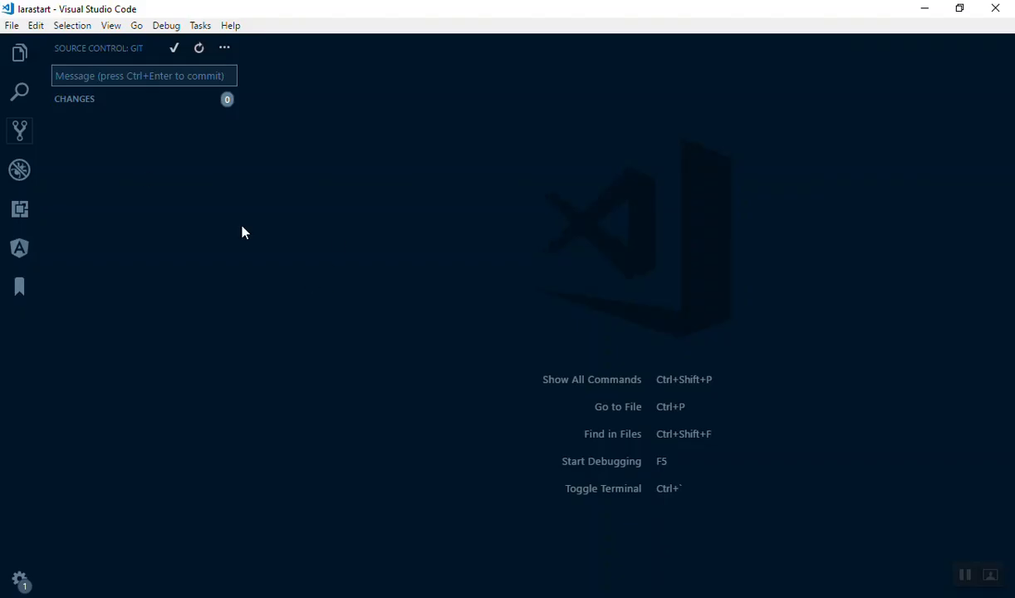
{"action": "left_click", "coordinate": [16, 51]}
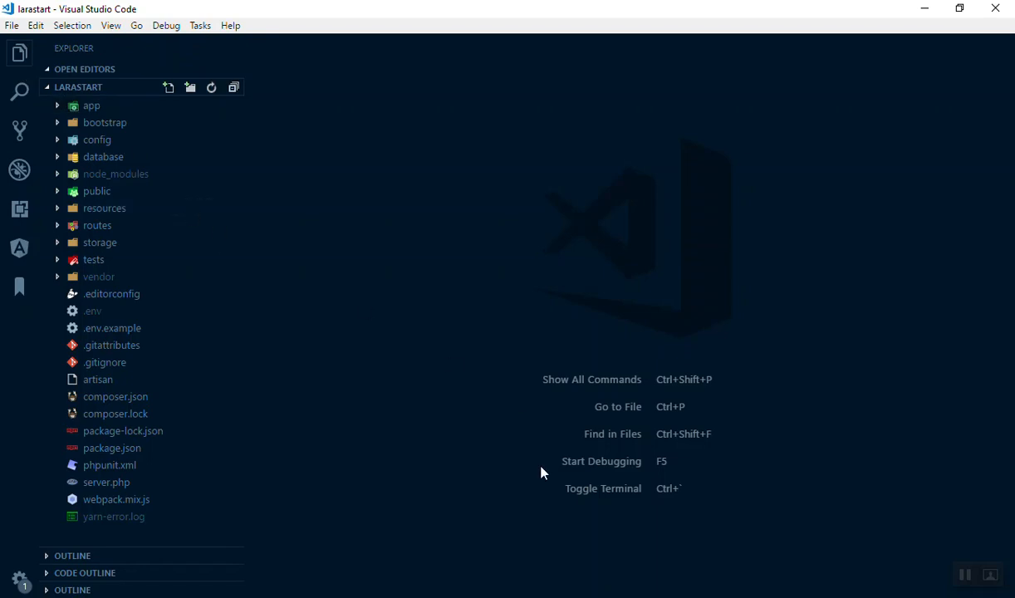
{"action": "mouse_move", "coordinate": [515, 465]}
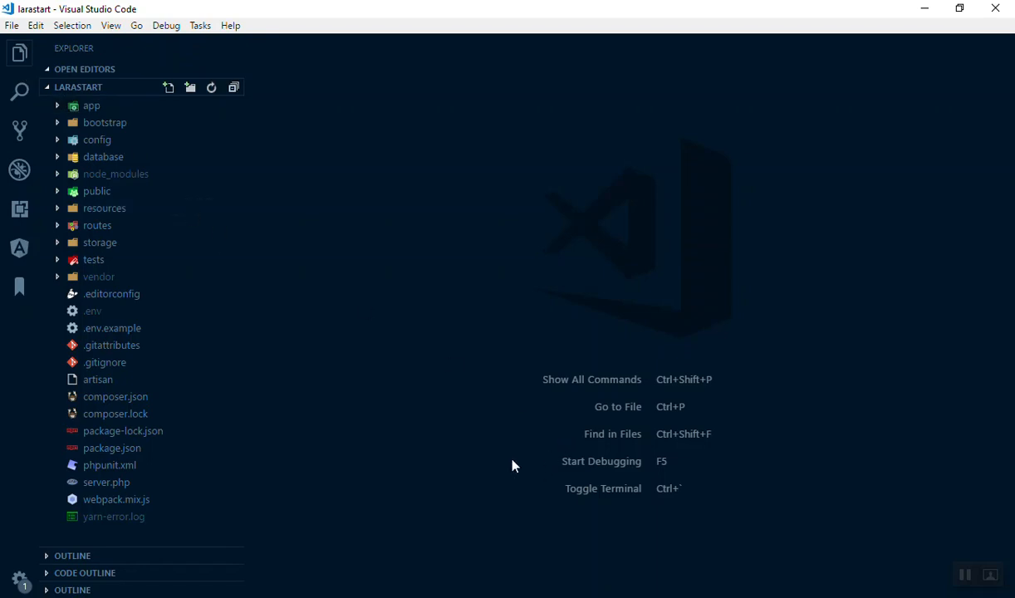
{"action": "mouse_move", "coordinate": [442, 388]}
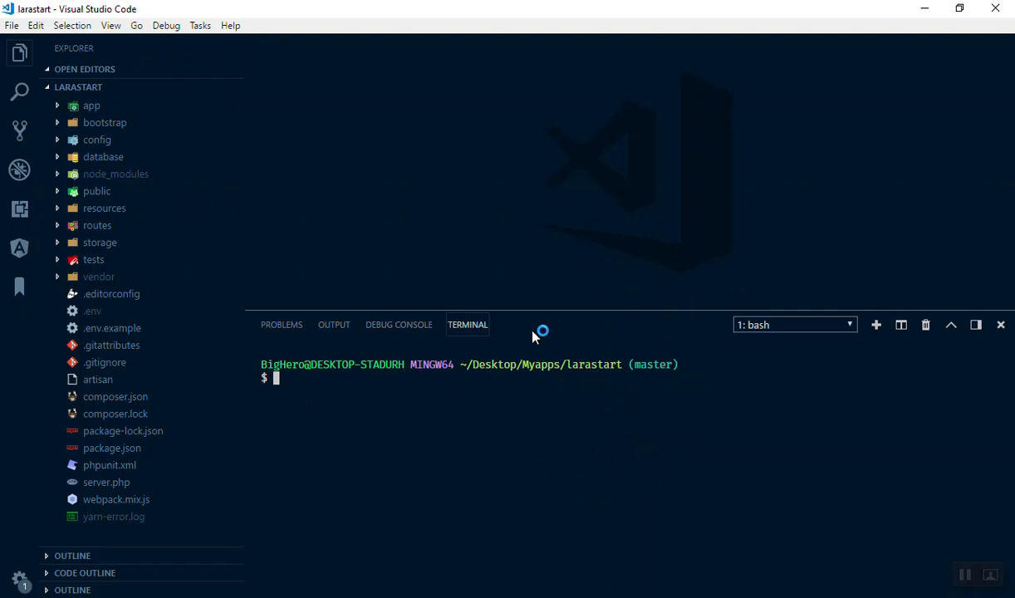
{"action": "type", "text": "git remote add origin https://github.com/Hujjat/laravStart.git"}
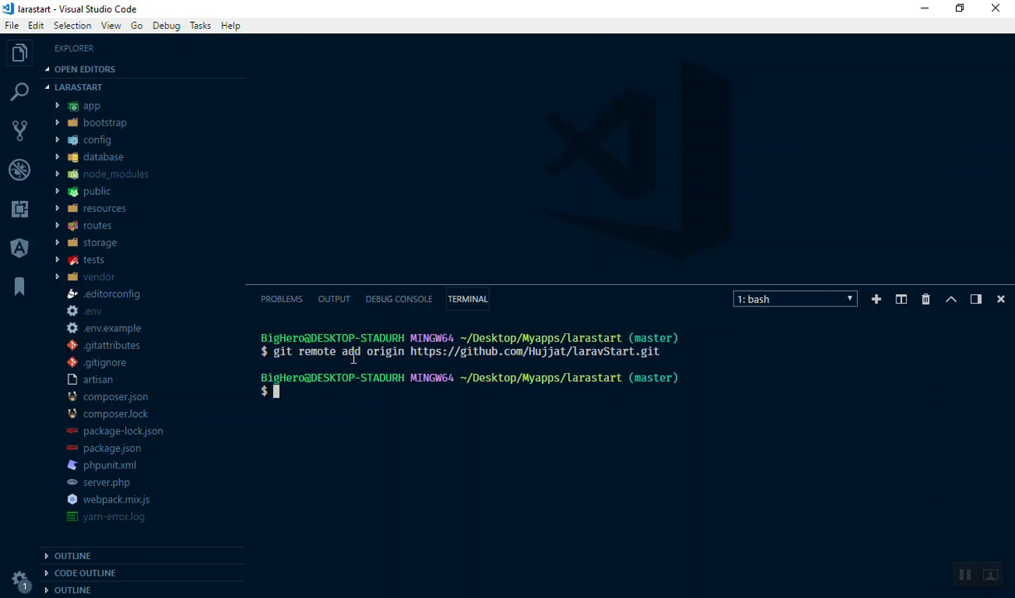
{"action": "mouse_move", "coordinate": [611, 363]}
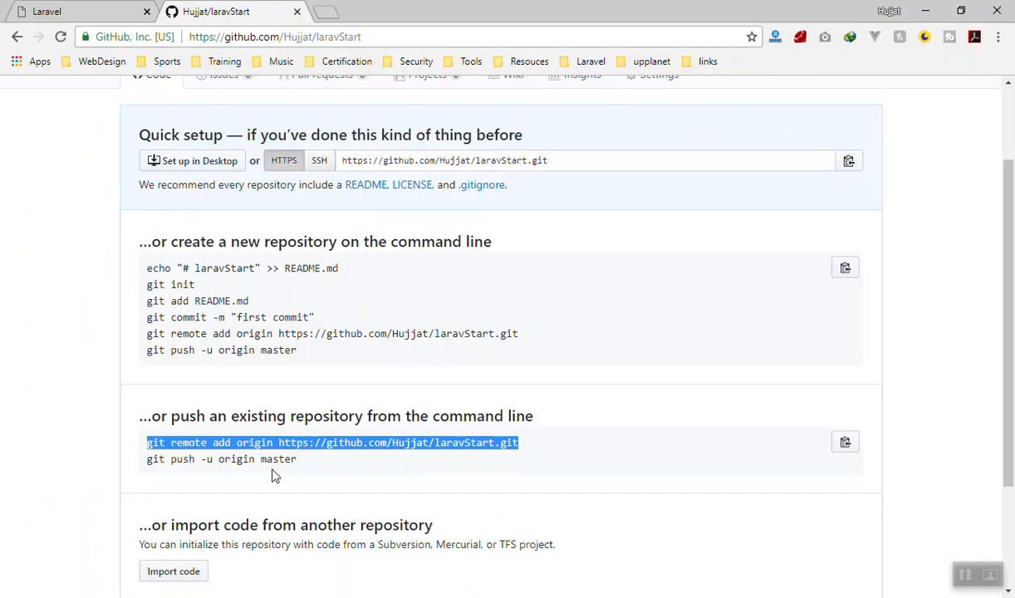
Step: Copy the git push -u origin master command from the quick setup page
{"action": "right_click", "coordinate": [223, 459]}
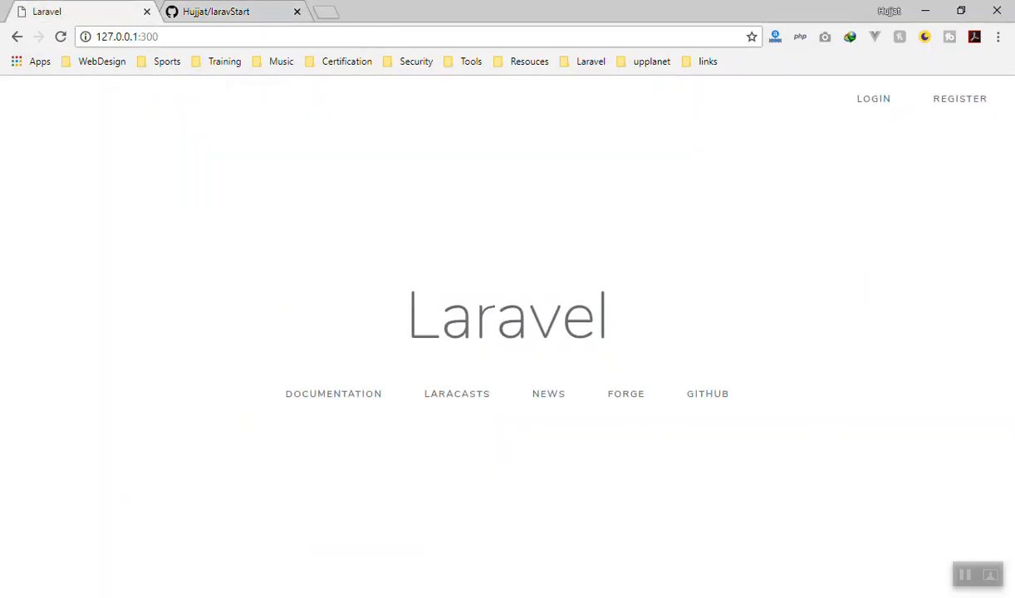
Step: Push master to origin, then inspect the folders excluded by .gitignore and close it
{"action": "left_click", "coordinate": [225, 11]}
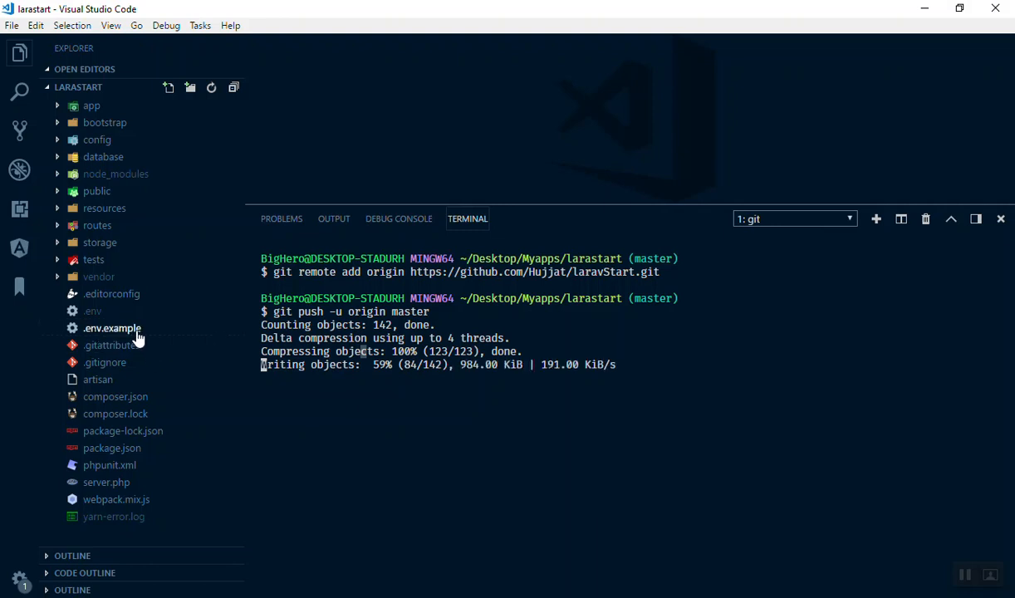
{"action": "left_click", "coordinate": [103, 363]}
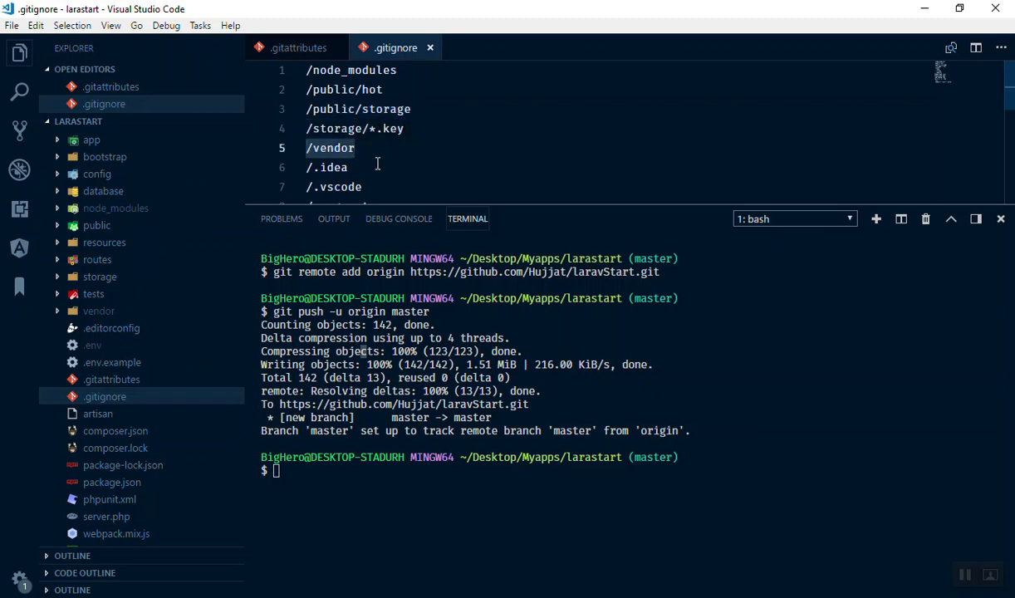
{"action": "mouse_move", "coordinate": [100, 311]}
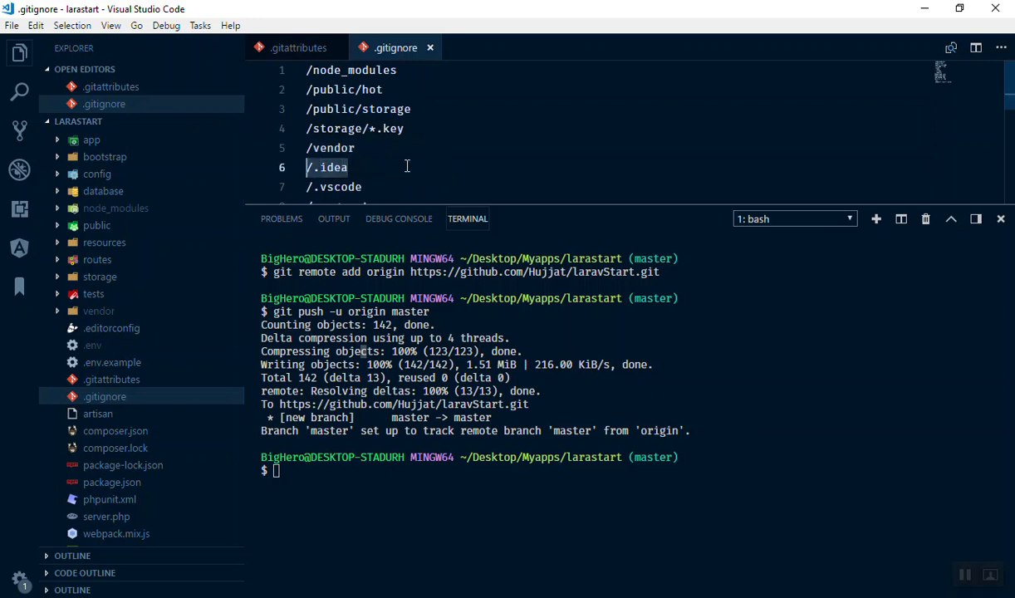
{"action": "scroll", "scroll_direction": "down", "scroll_amount": 3}
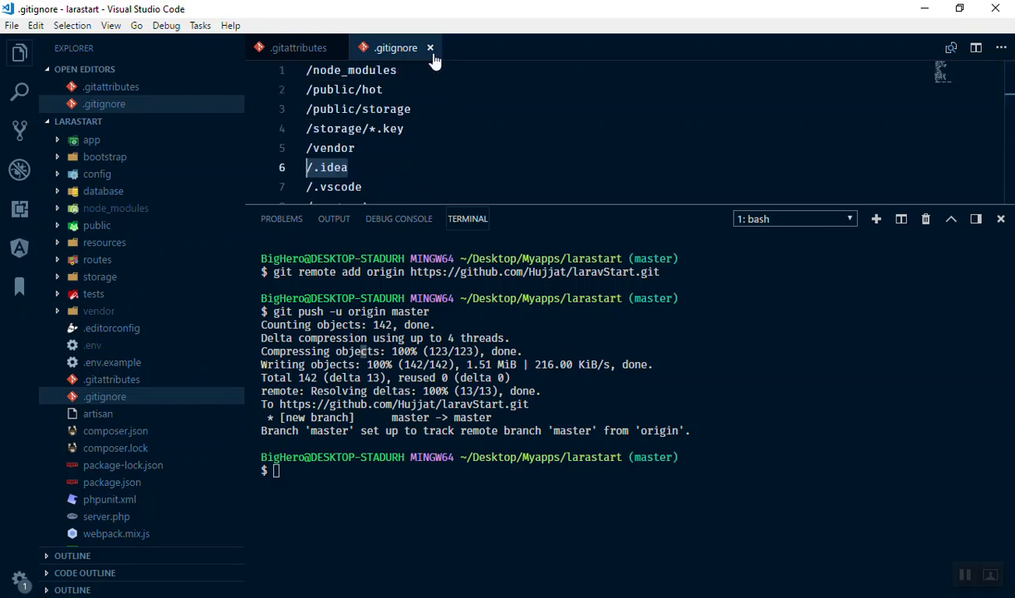
{"action": "left_click", "coordinate": [433, 47]}
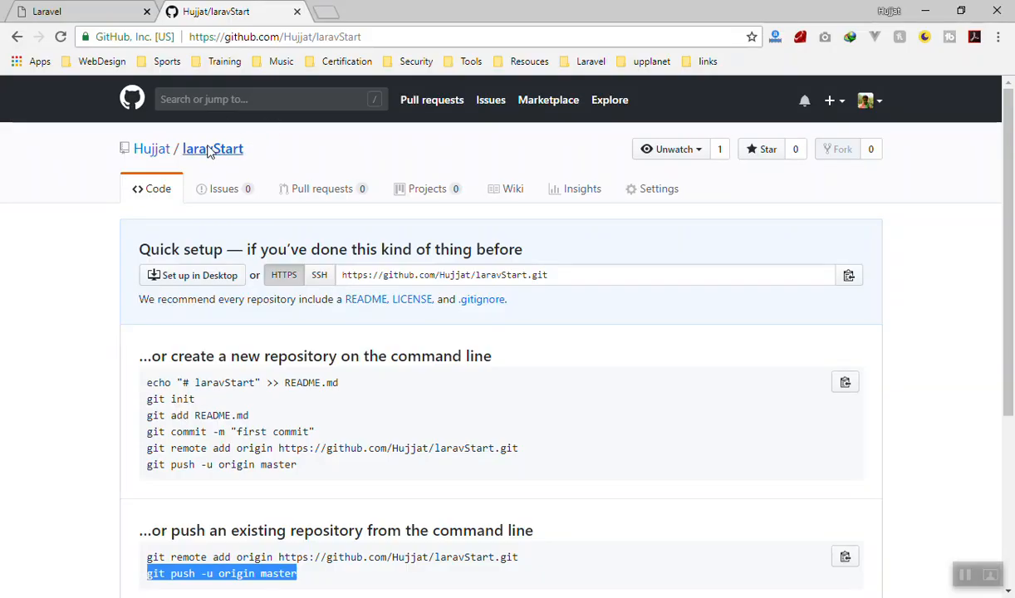
{"action": "mouse_move", "coordinate": [383, 176]}
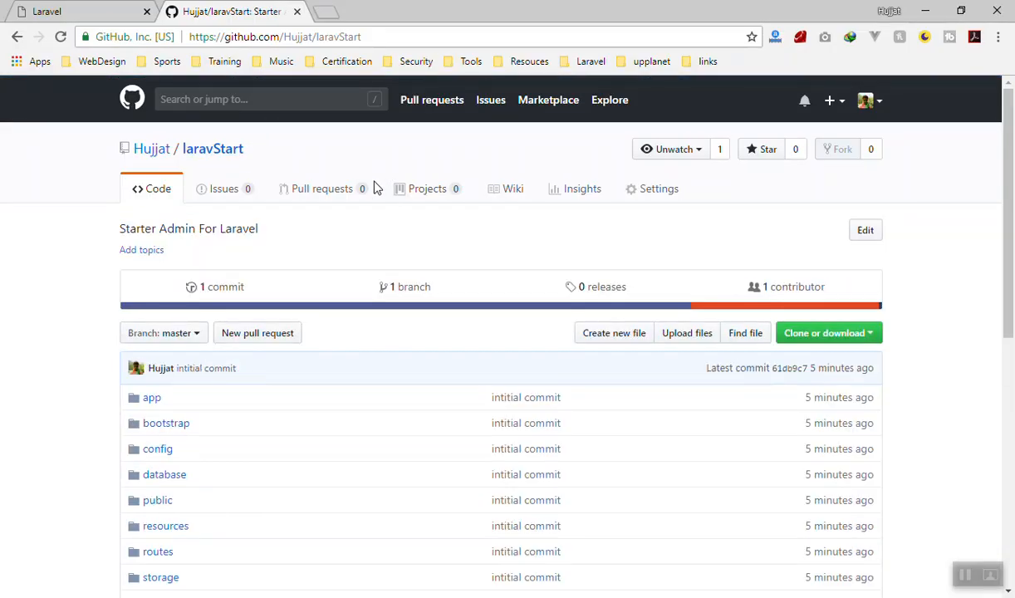
{"action": "scroll", "scroll_direction": "down", "scroll_amount": 3}
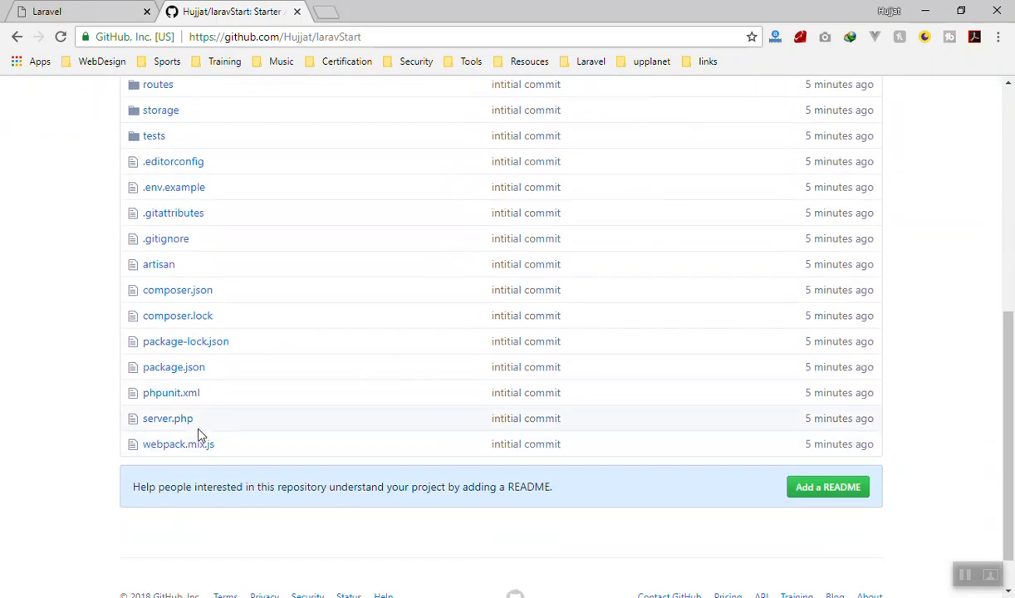
{"action": "scroll", "scroll_direction": "down", "scroll_amount": 3}
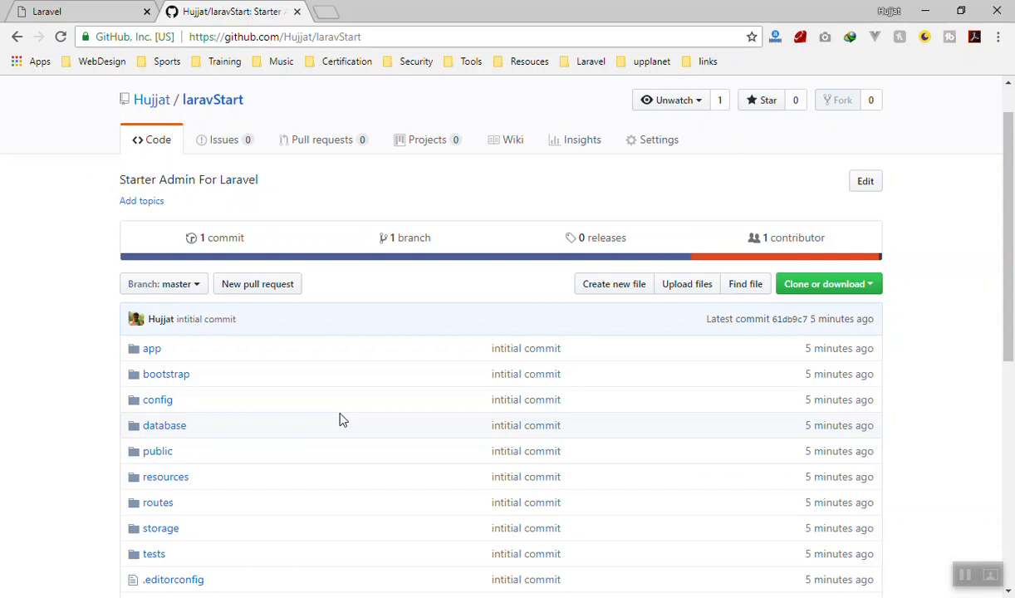
{"action": "scroll", "scroll_direction": "down", "scroll_amount": 3}
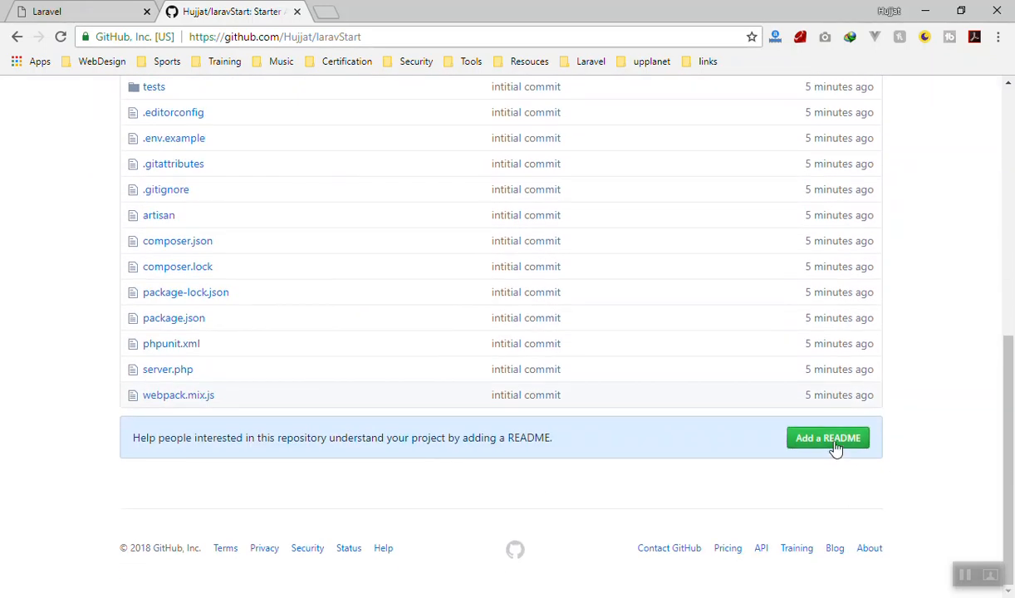
Step: Add a README.md to laravStart committed with the message 'read me file created'
{"action": "left_click", "coordinate": [828, 439]}
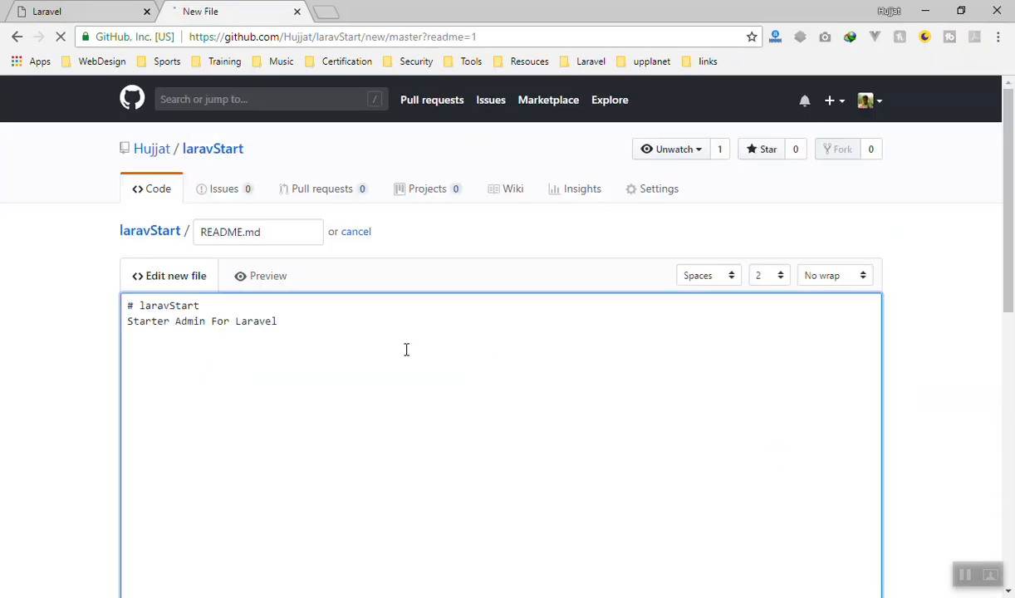
{"action": "scroll", "scroll_direction": "down", "scroll_amount": 3}
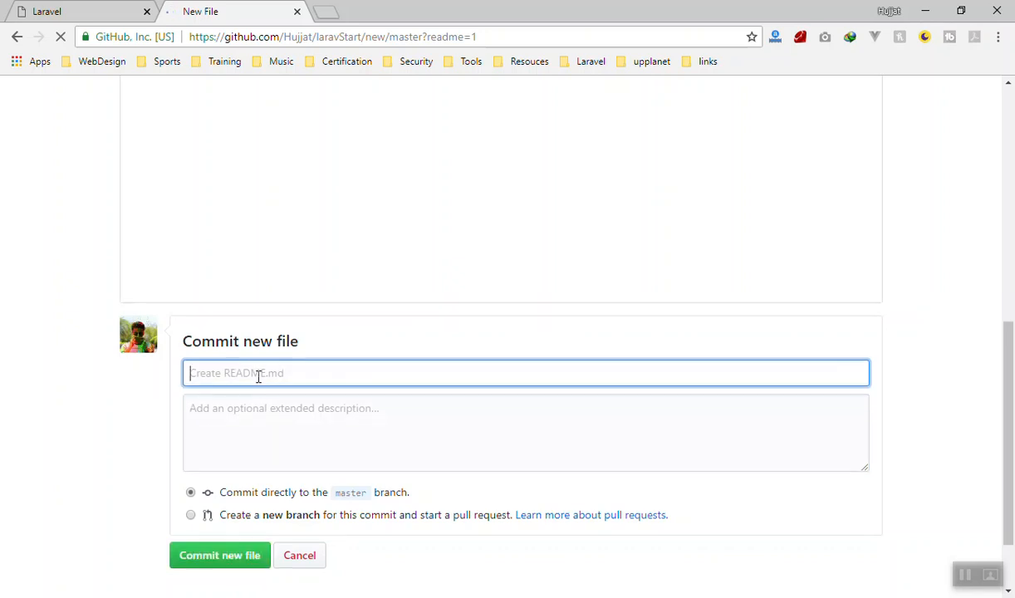
{"action": "type", "text": "cr"}
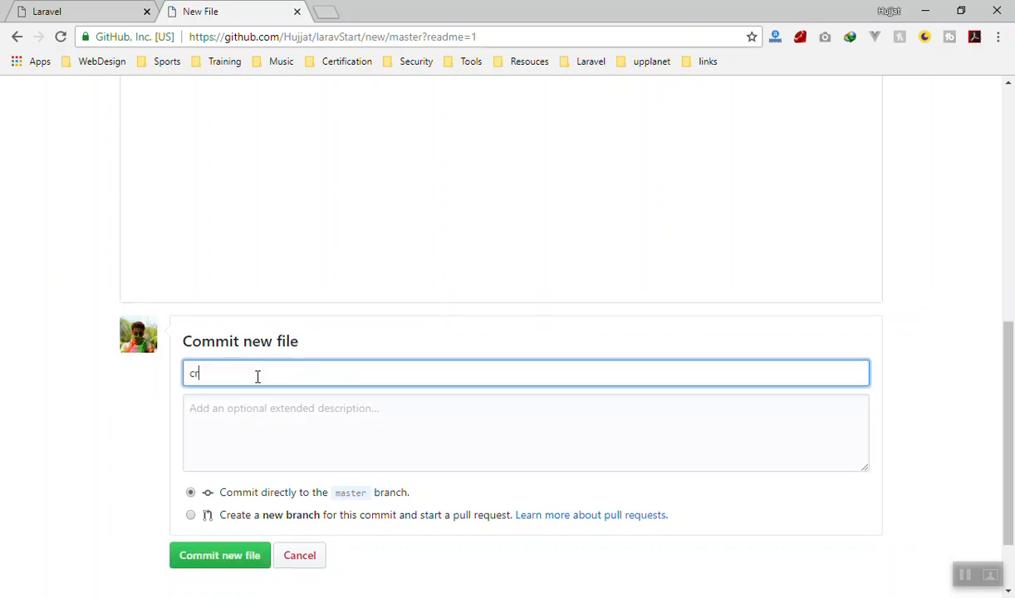
{"action": "type", "text": "read me file created"}
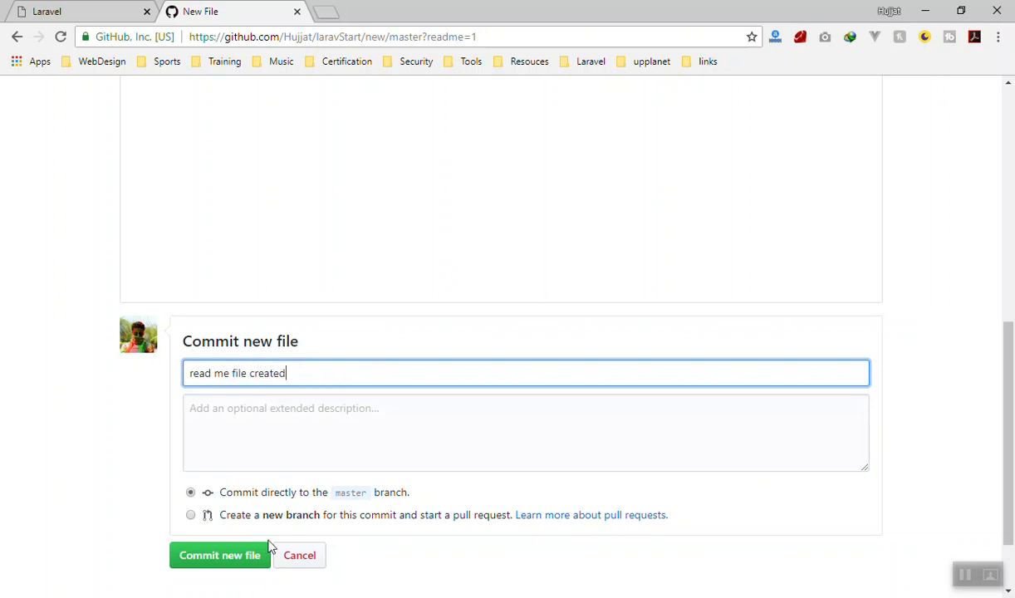
{"action": "left_click", "coordinate": [219, 555]}
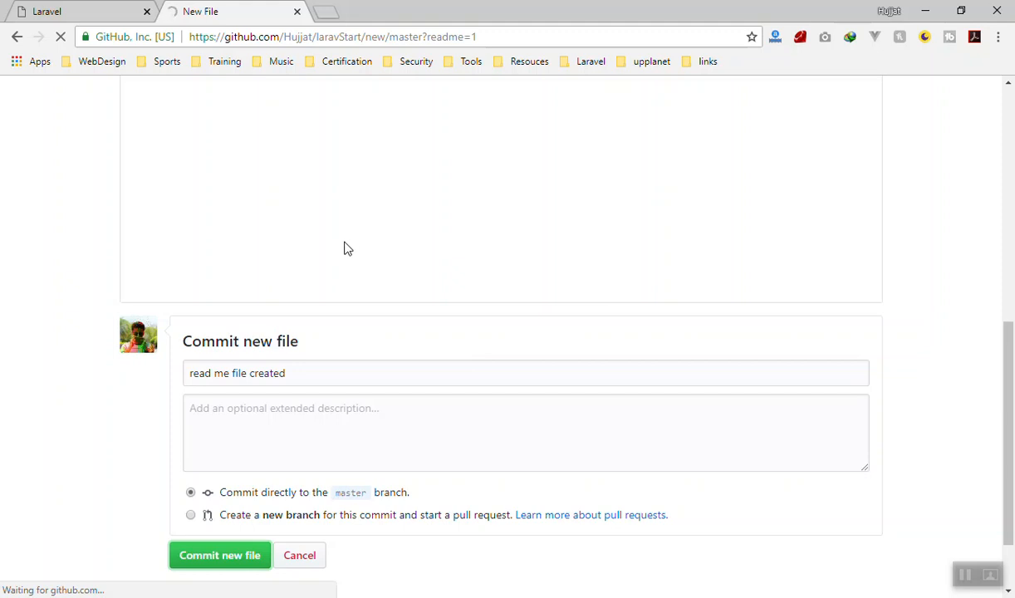
{"action": "left_click", "coordinate": [220, 555]}
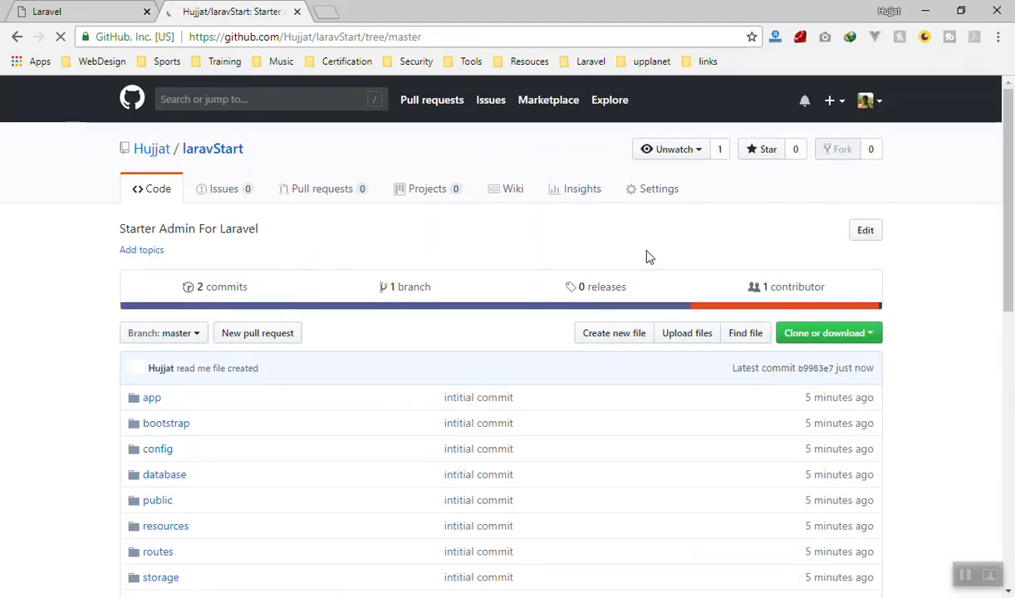
Step: Scroll the laravStart repository page to review its 2 commits, latest 'read me file created'
{"action": "scroll", "scroll_direction": "down", "scroll_amount": 3}
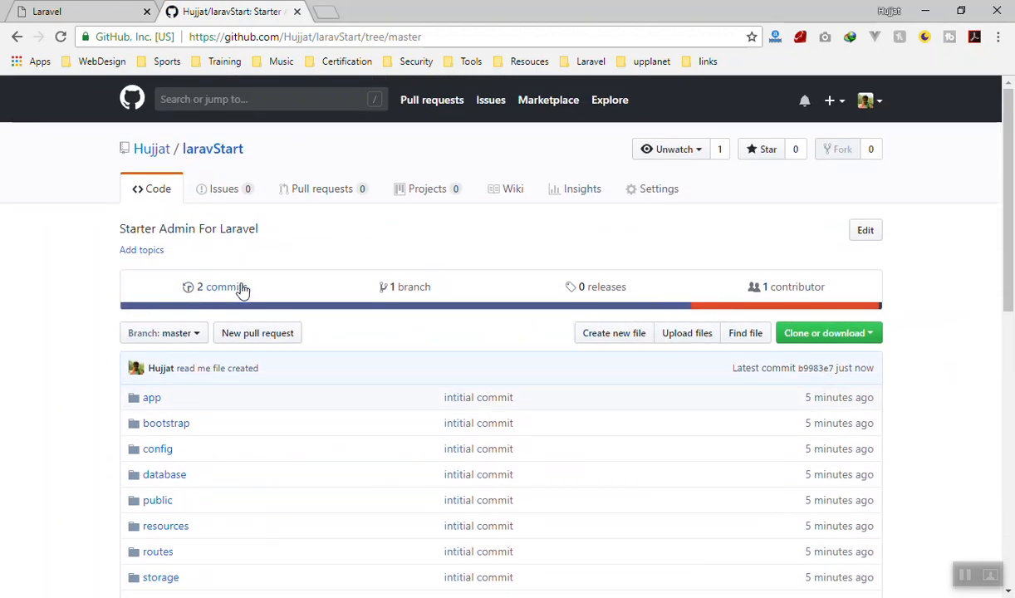
{"action": "mouse_move", "coordinate": [194, 201]}
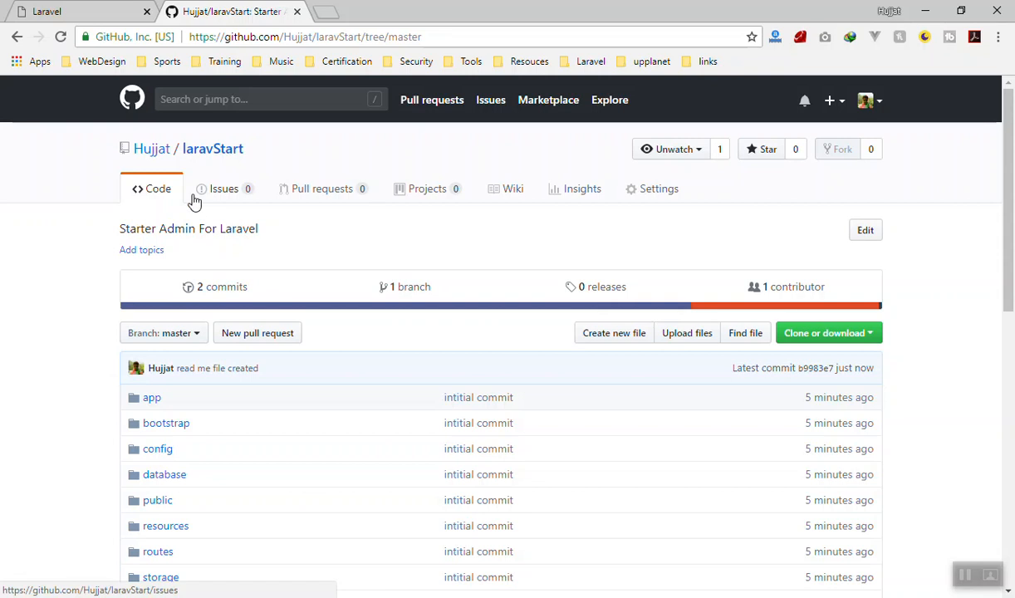
{"action": "mouse_move", "coordinate": [227, 196]}
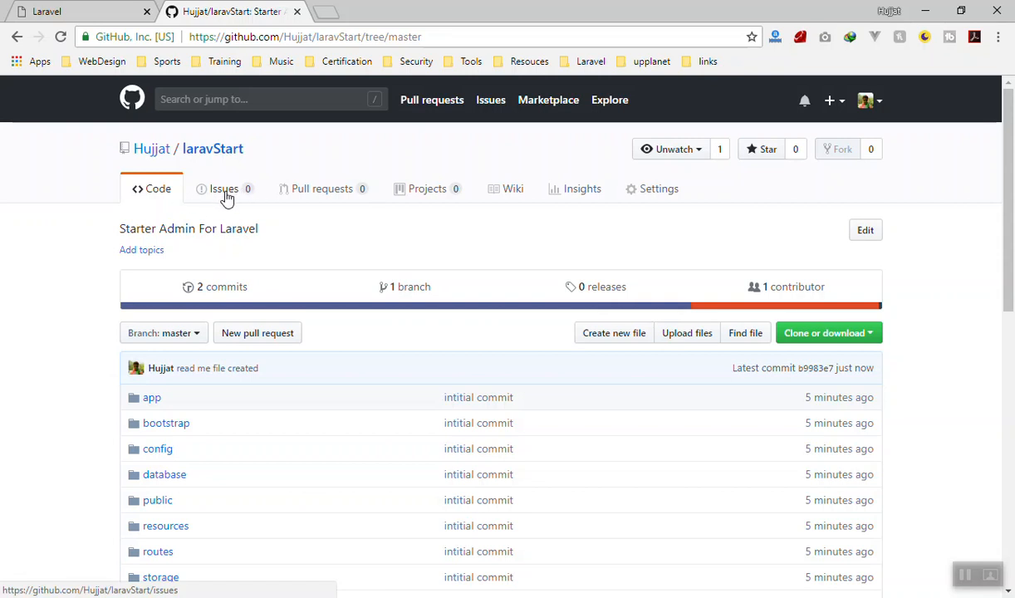
{"action": "mouse_move", "coordinate": [341, 193]}
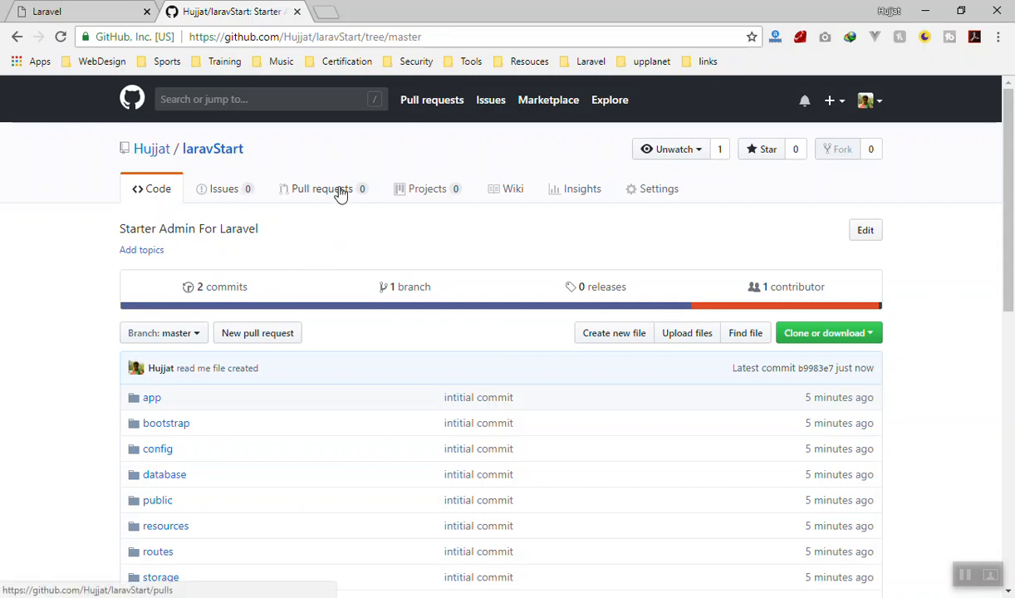
{"action": "mouse_move", "coordinate": [311, 193]}
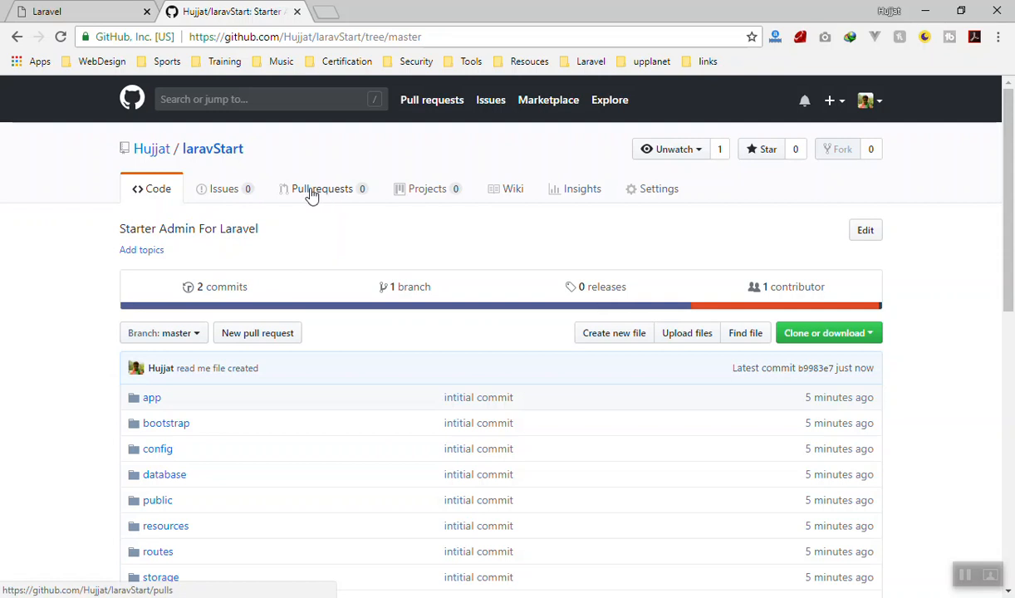
{"action": "mouse_move", "coordinate": [326, 206]}
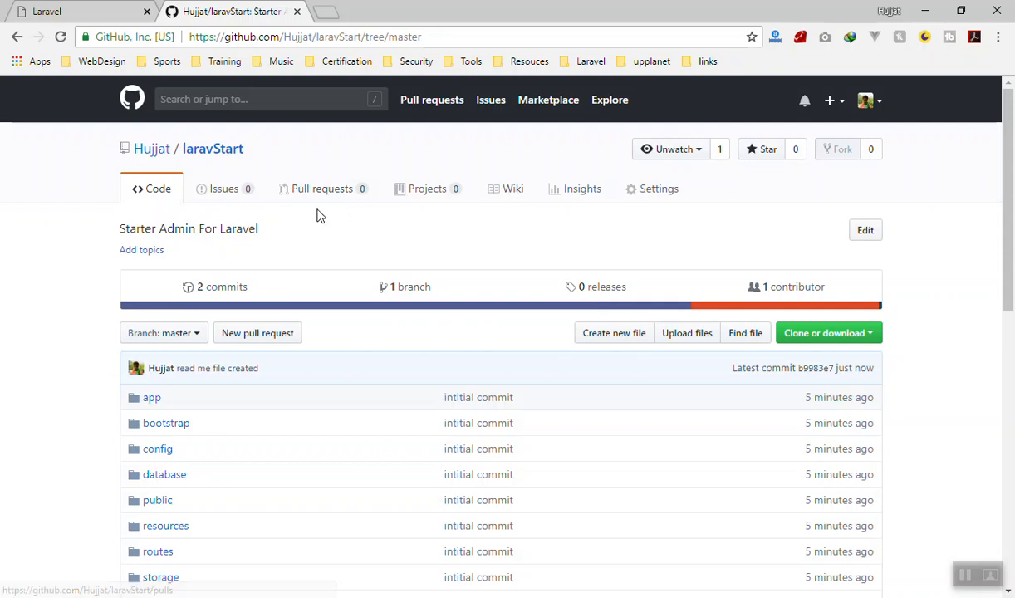
{"action": "mouse_move", "coordinate": [84, 256]}
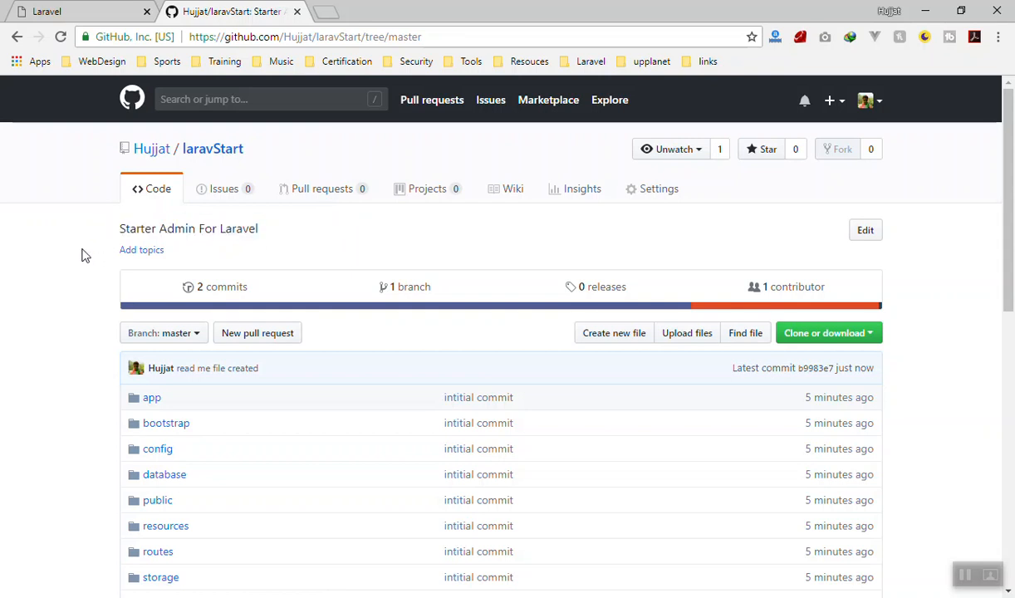
{"action": "mouse_move", "coordinate": [312, 248]}
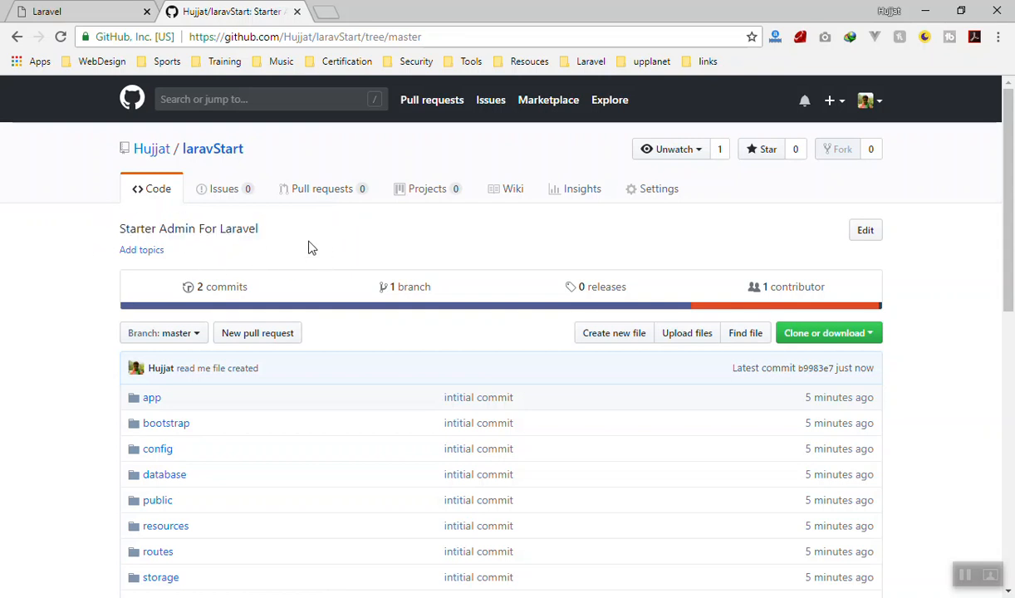
{"action": "scroll", "scroll_direction": "down", "scroll_amount": 3}
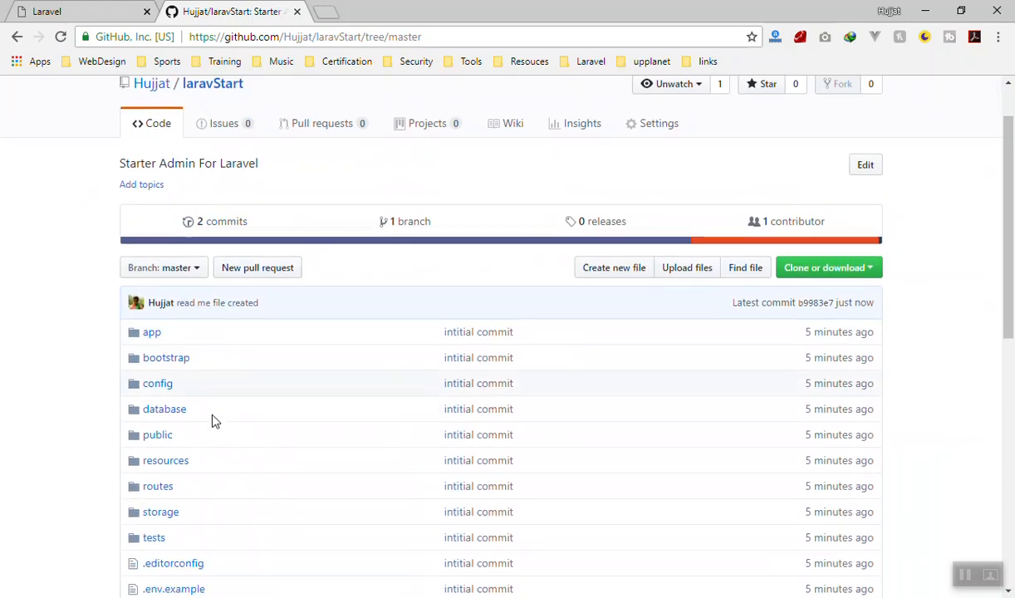
{"action": "scroll", "scroll_direction": "down", "scroll_amount": 3}
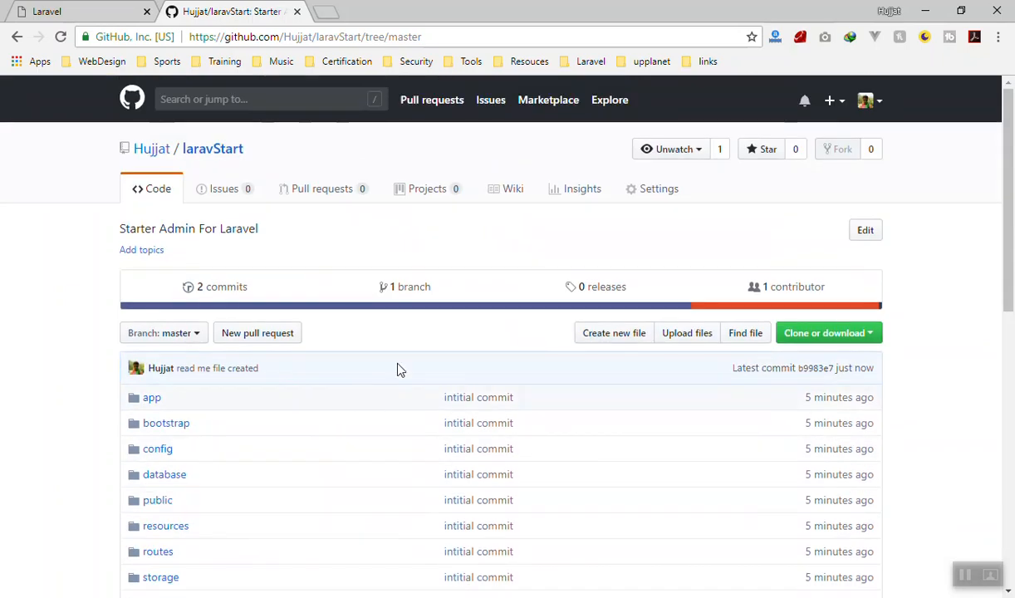
{"action": "mouse_move", "coordinate": [342, 188]}
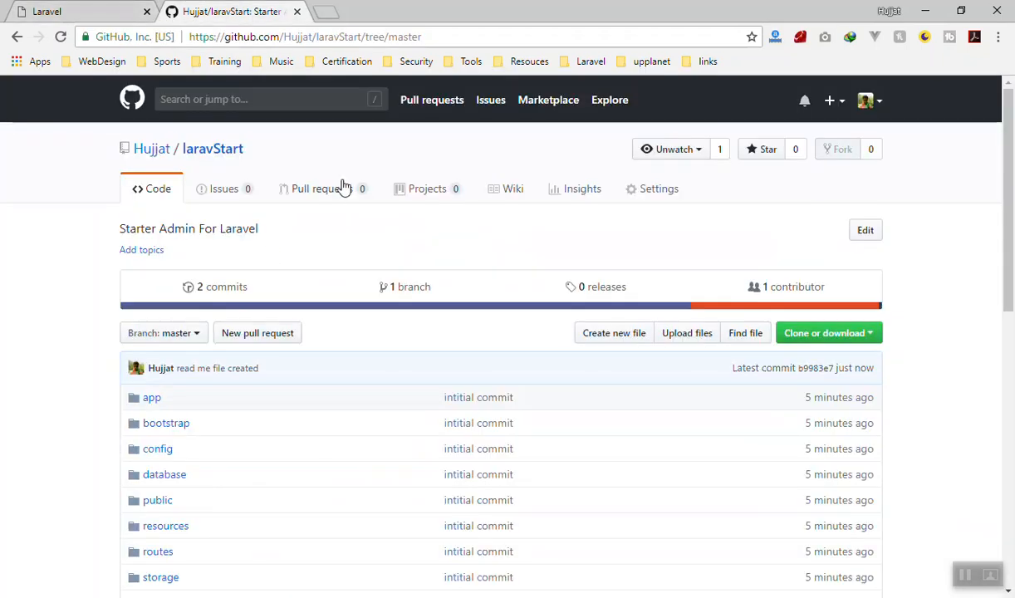
{"action": "mouse_move", "coordinate": [342, 184]}
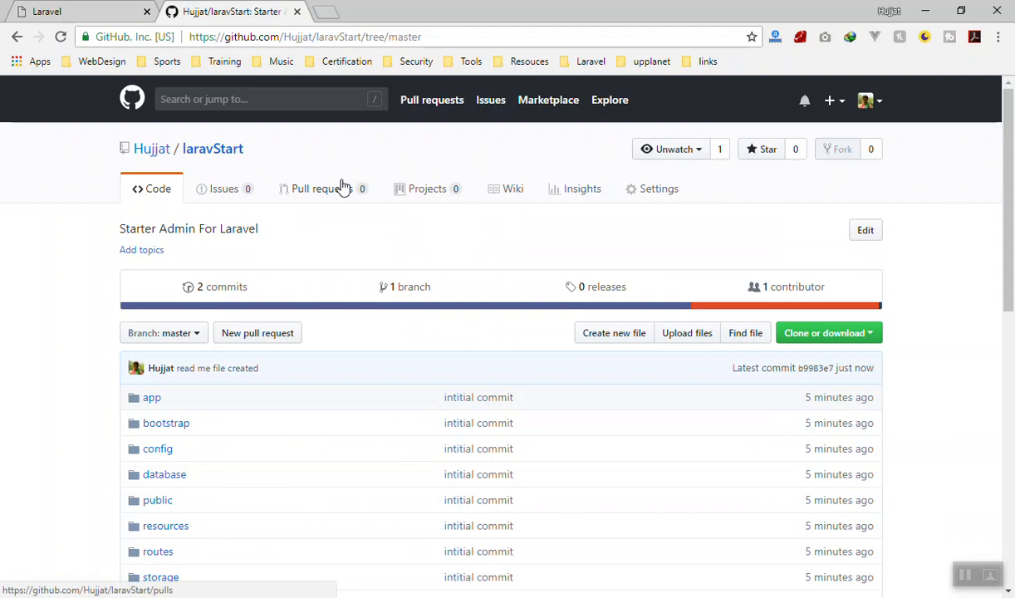
{"action": "mouse_move", "coordinate": [276, 232]}
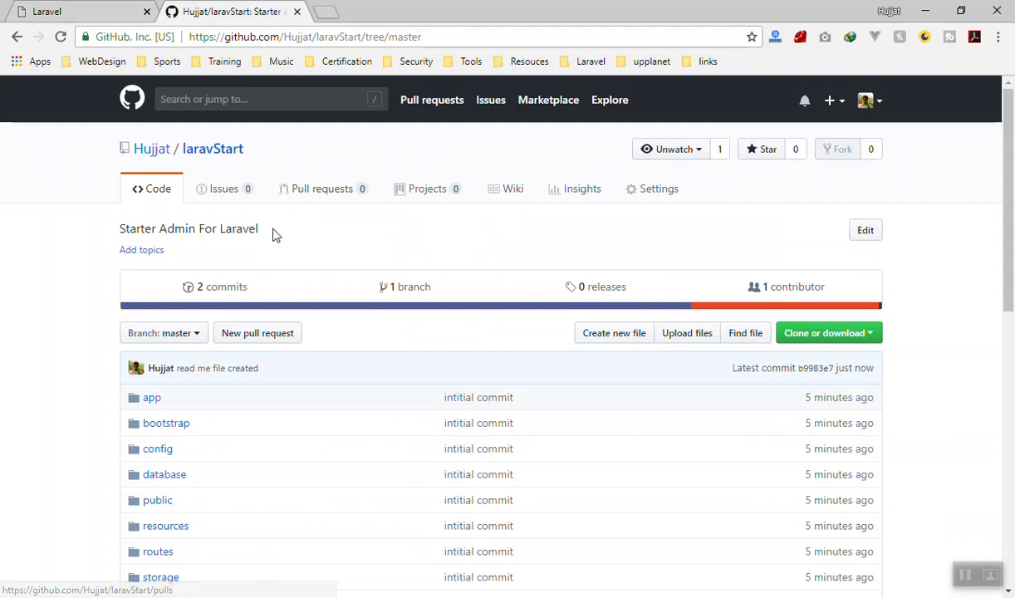
{"action": "mouse_move", "coordinate": [81, 239]}
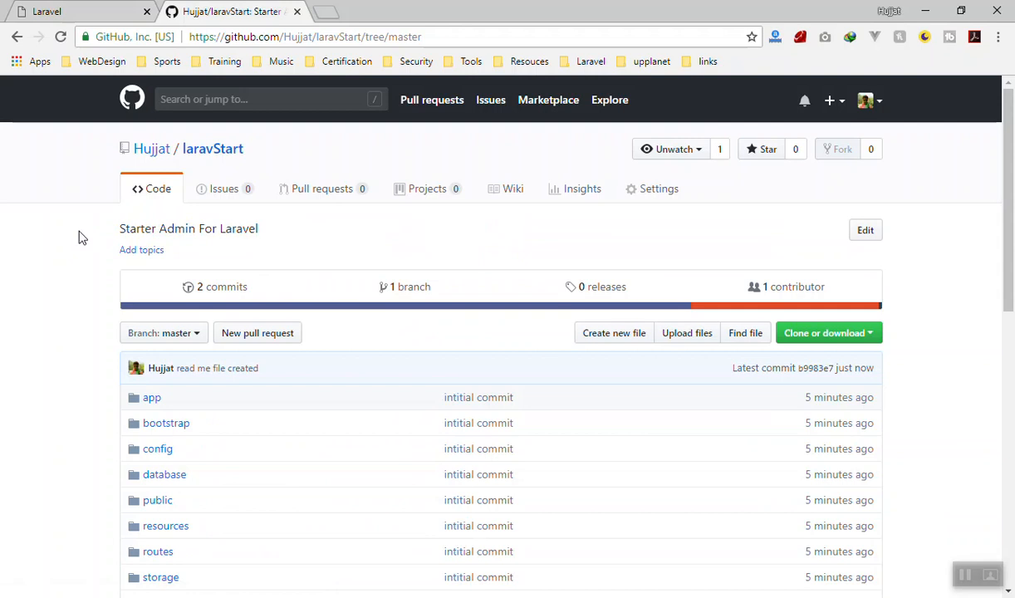
{"action": "mouse_move", "coordinate": [83, 206]}
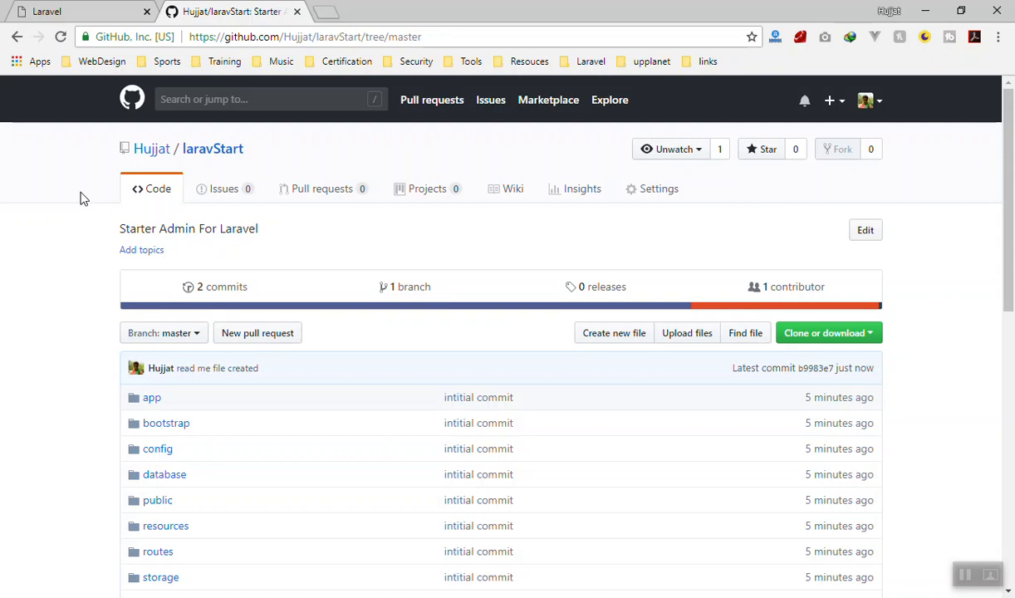
{"action": "mouse_move", "coordinate": [386, 285]}
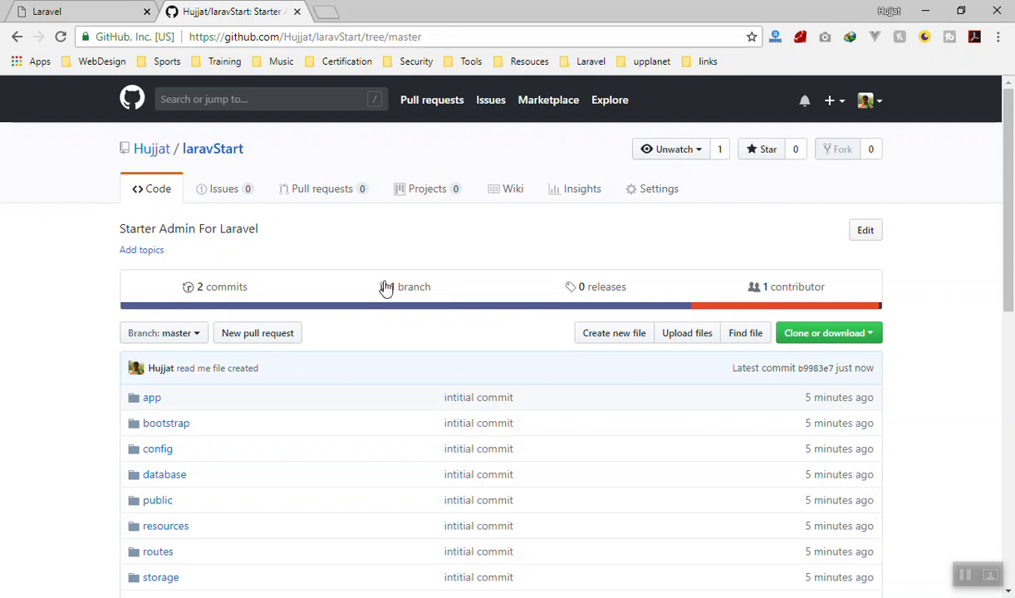